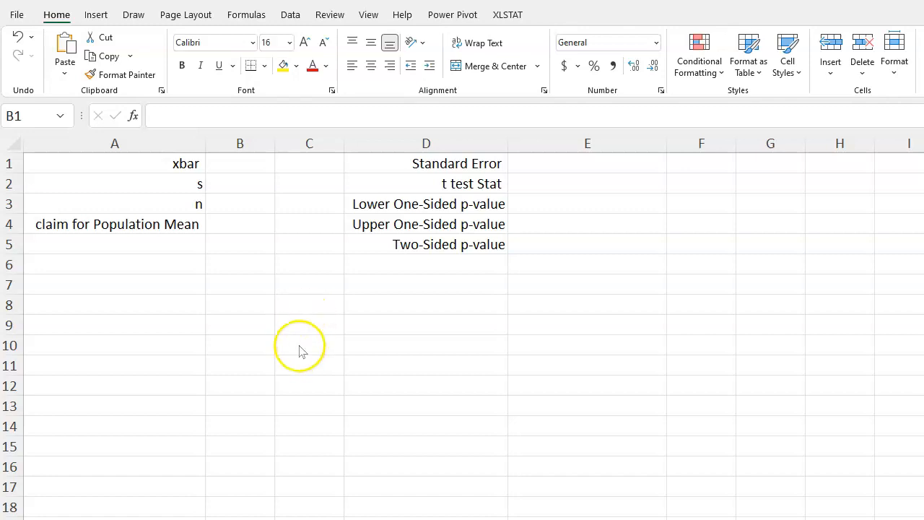
mouse_move(293, 350)
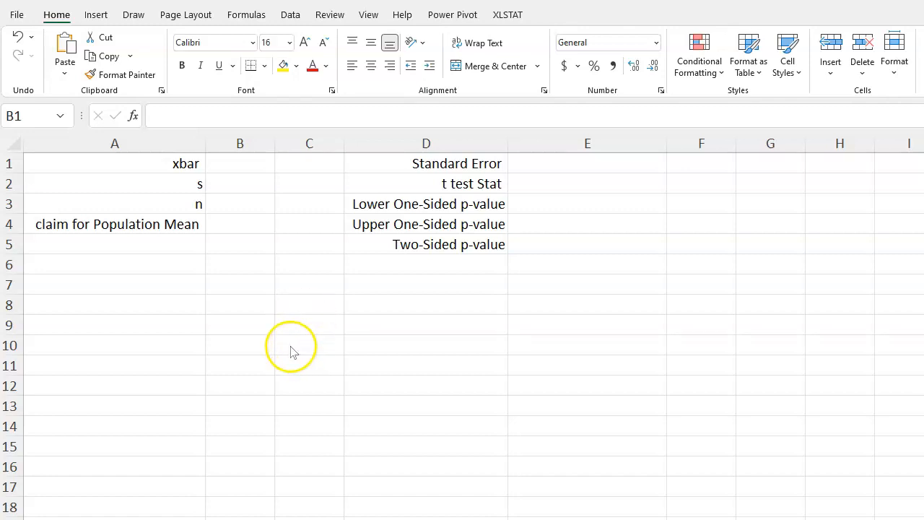
mouse_move(281, 352)
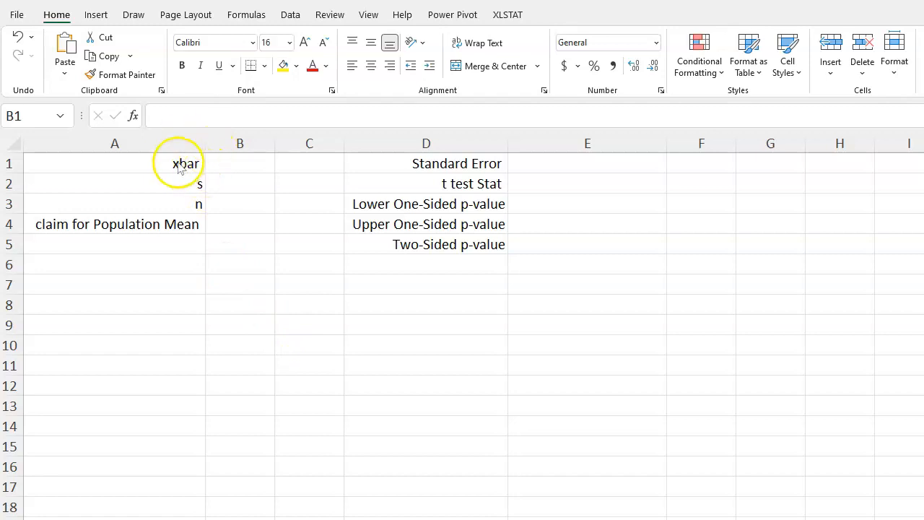
Enter xbar 105, s 15, n 60 and claimed mean 100 into B1:B4
click(114, 184)
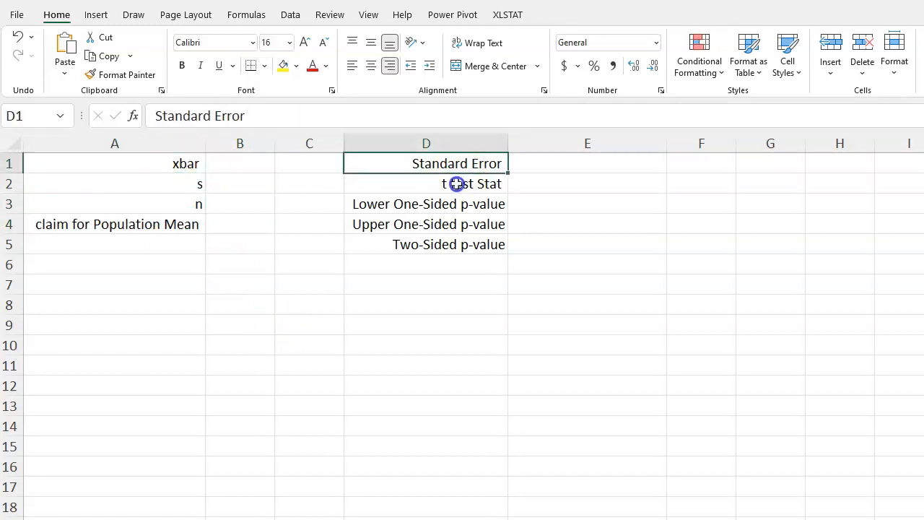
click(114, 163)
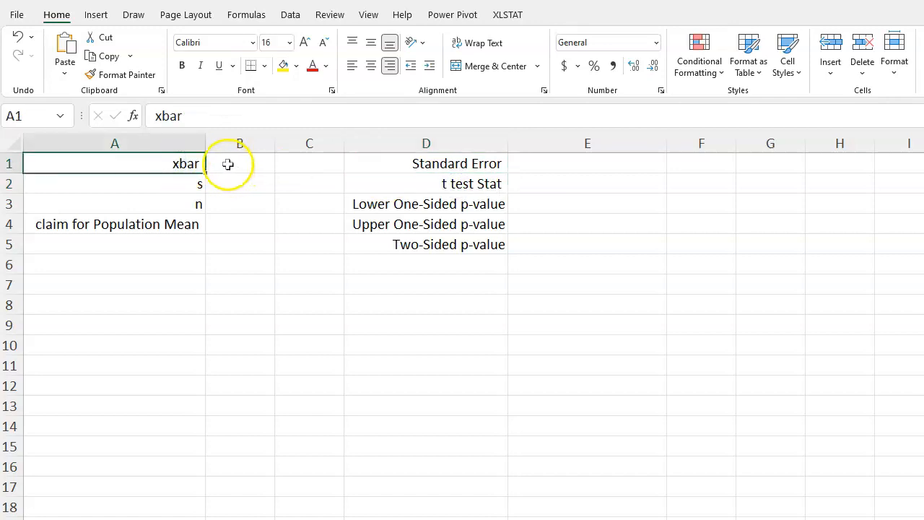
click(239, 164)
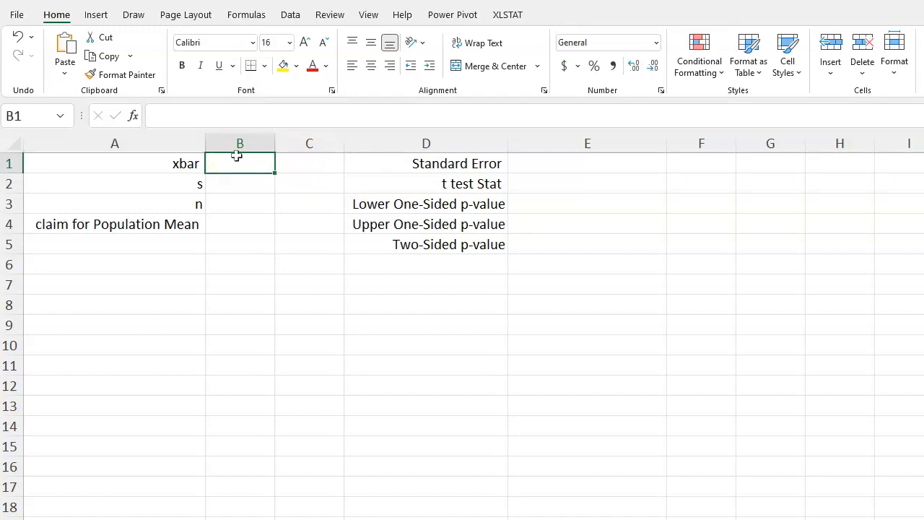
text(105)
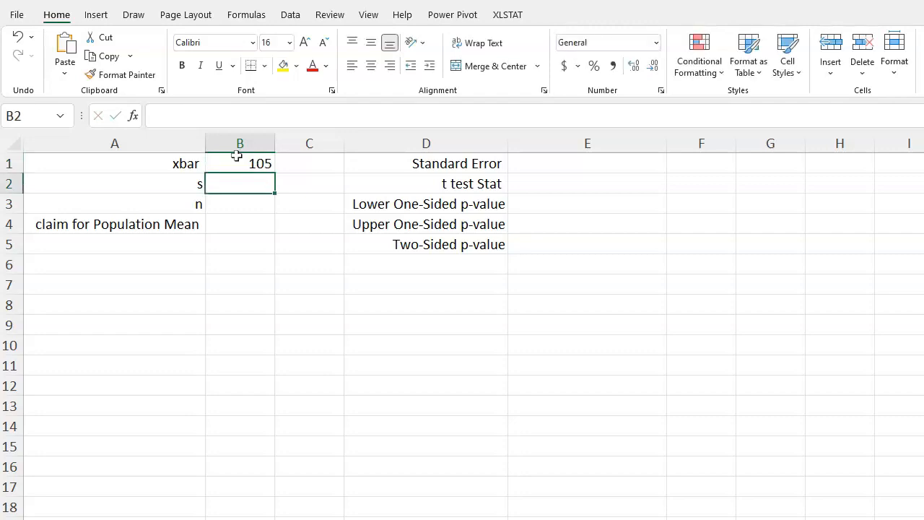
text(15)
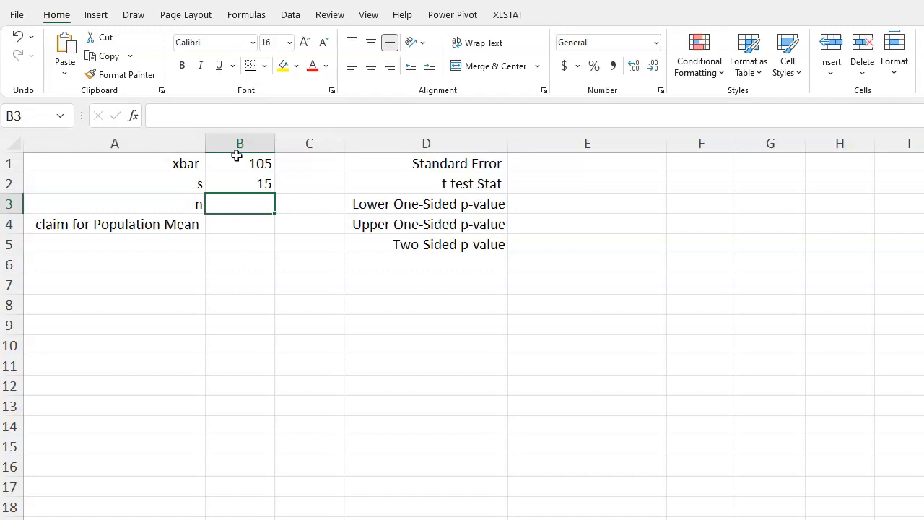
text(60)
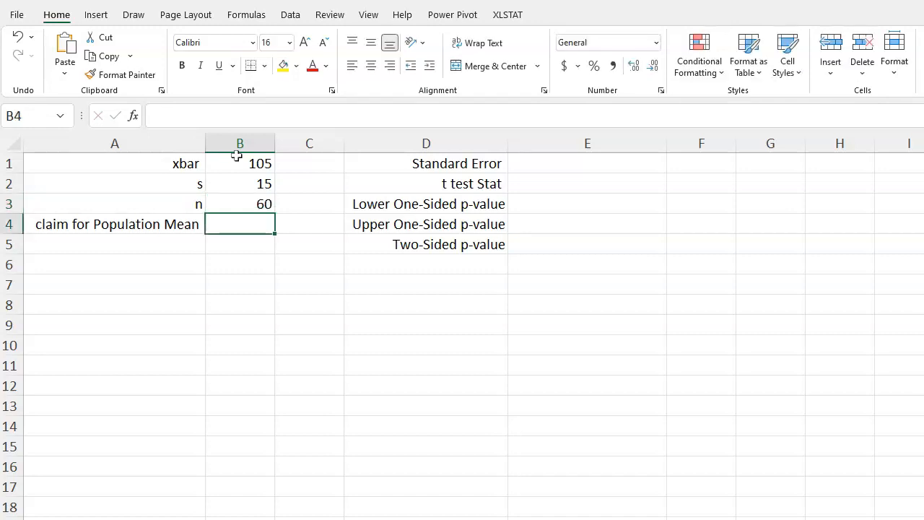
text(100)
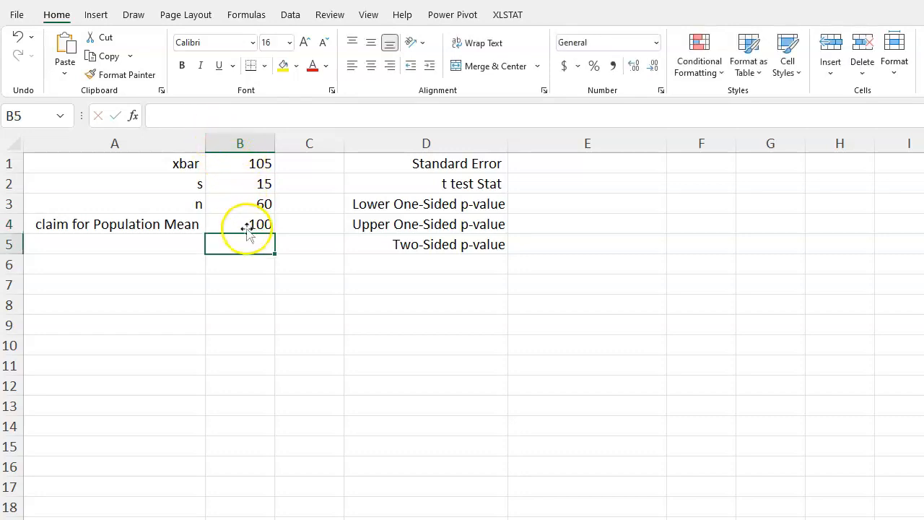
click(588, 163)
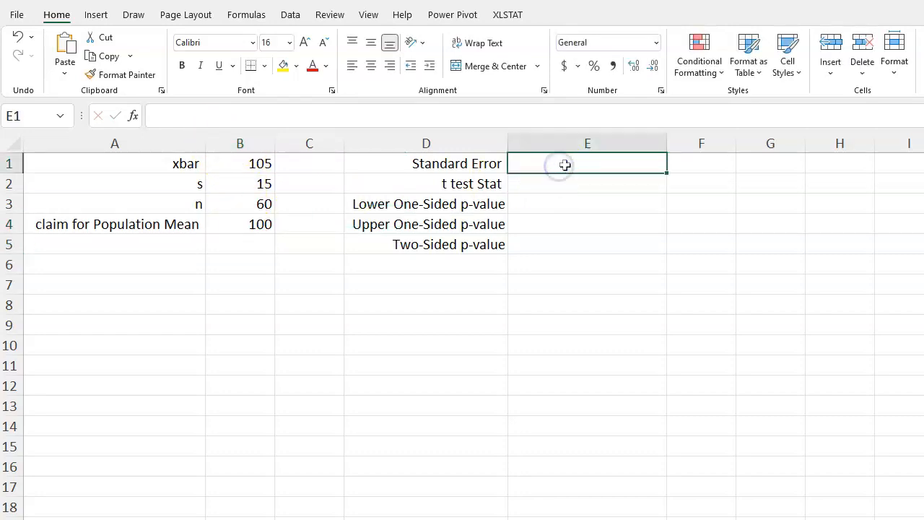
Enter =B2/SQRT(B3) in E1, giving standard error 1.936491673
text(=B2)
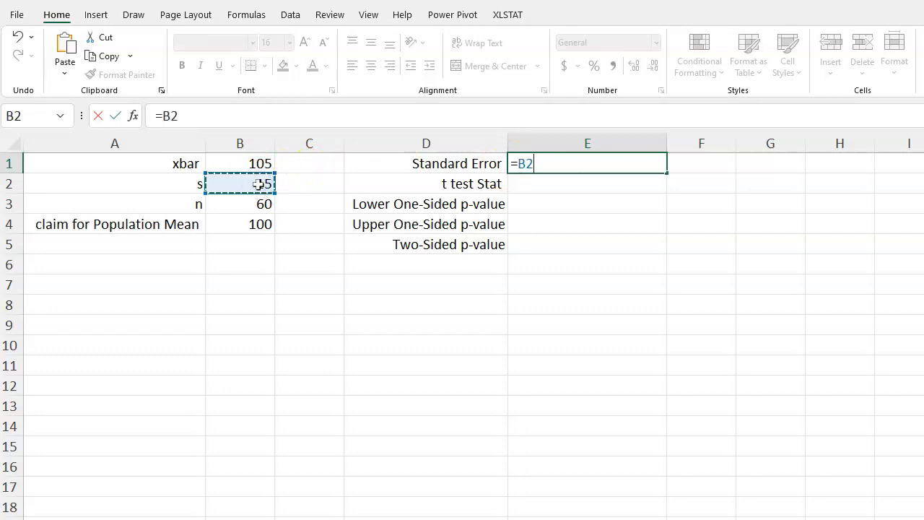
text(/sqrt)
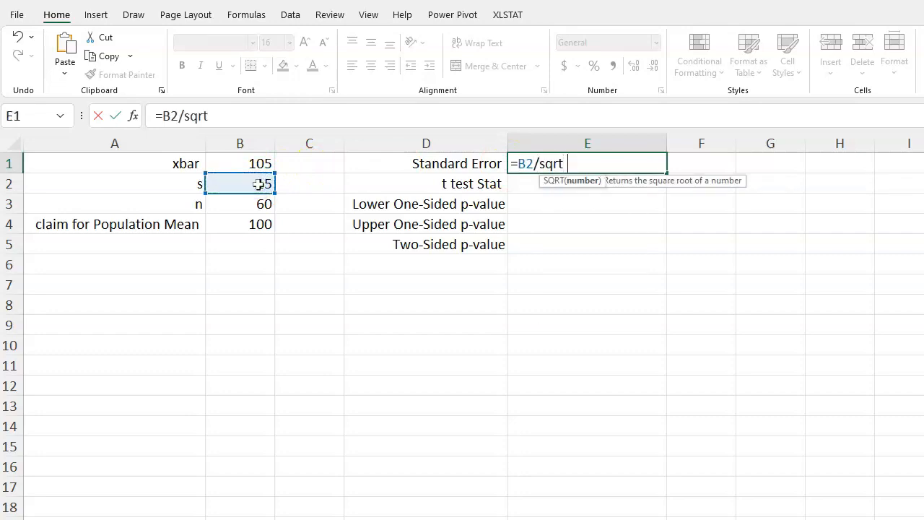
click(239, 204)
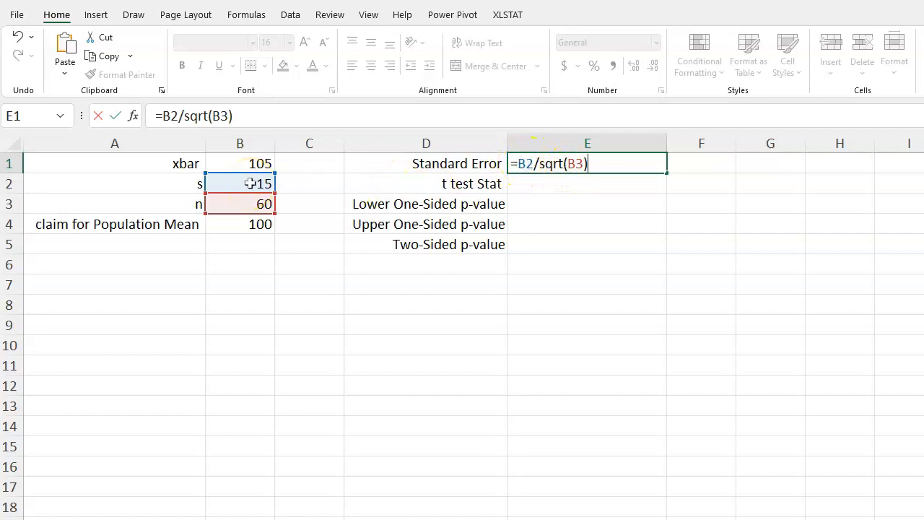
mouse_move(250, 163)
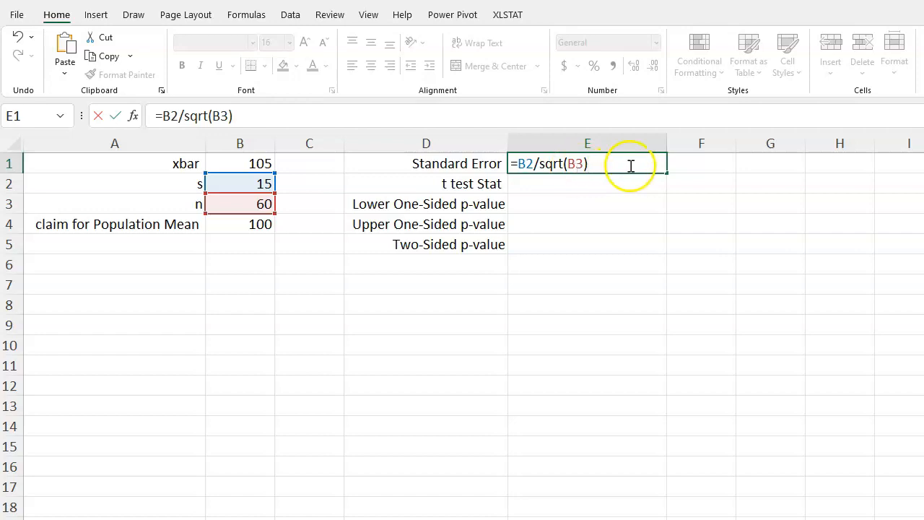
key(enter)
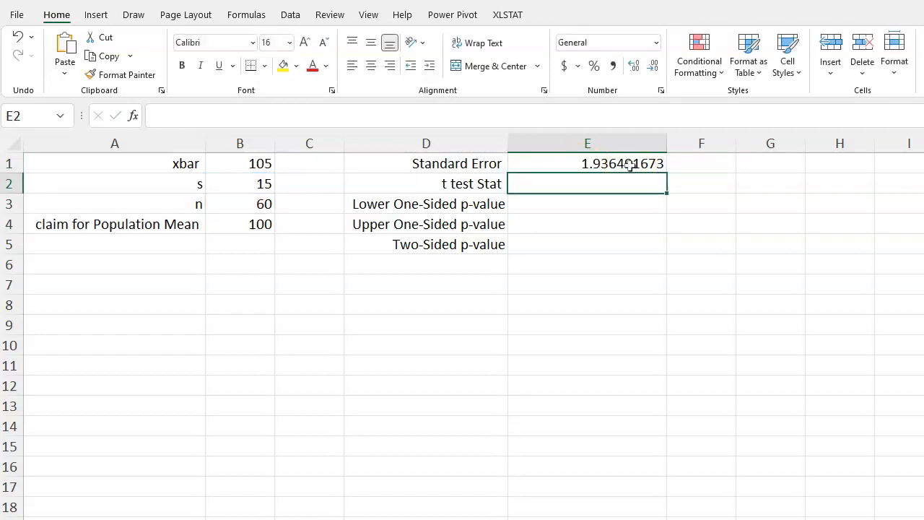
text(=()
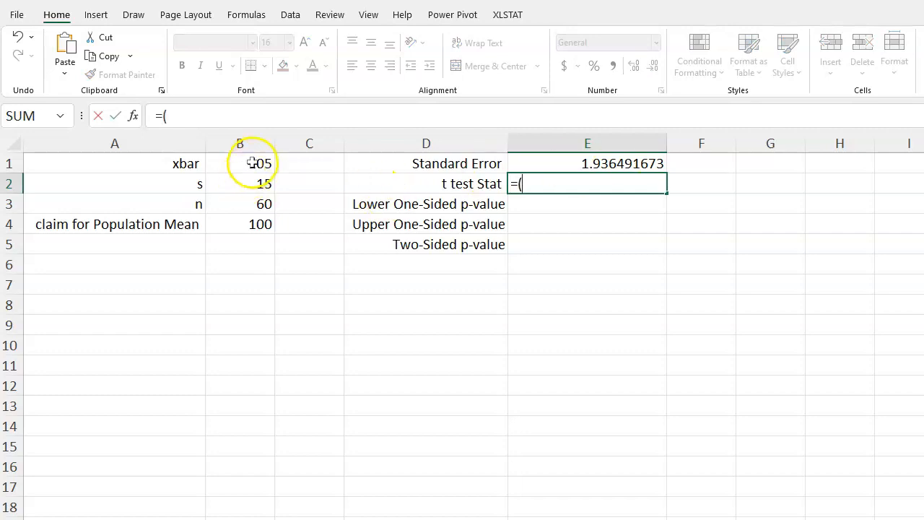
Enter =(B1-B4)/E1 in E2, giving t statistic 2.581988897
click(240, 163)
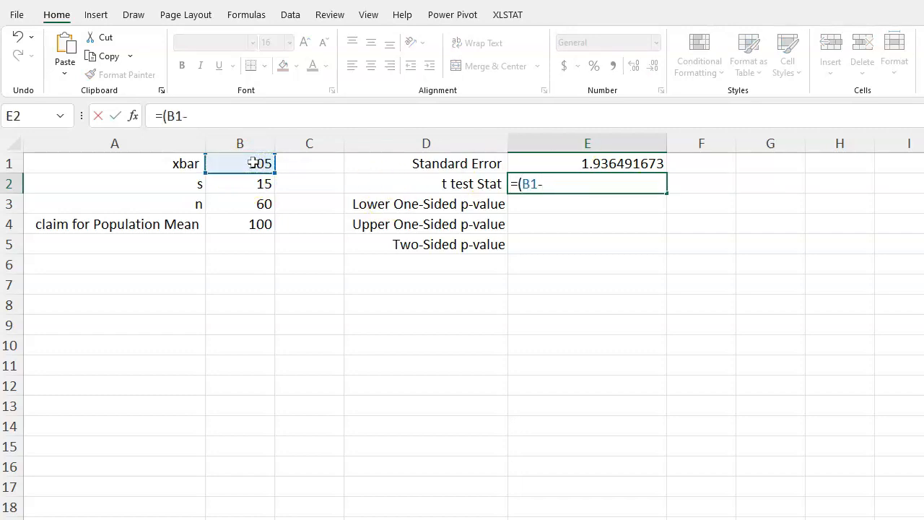
click(240, 224)
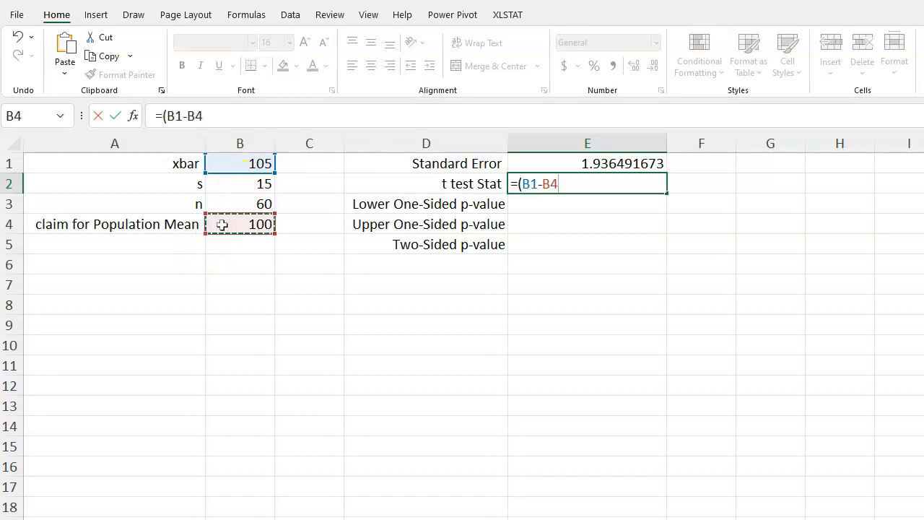
text())
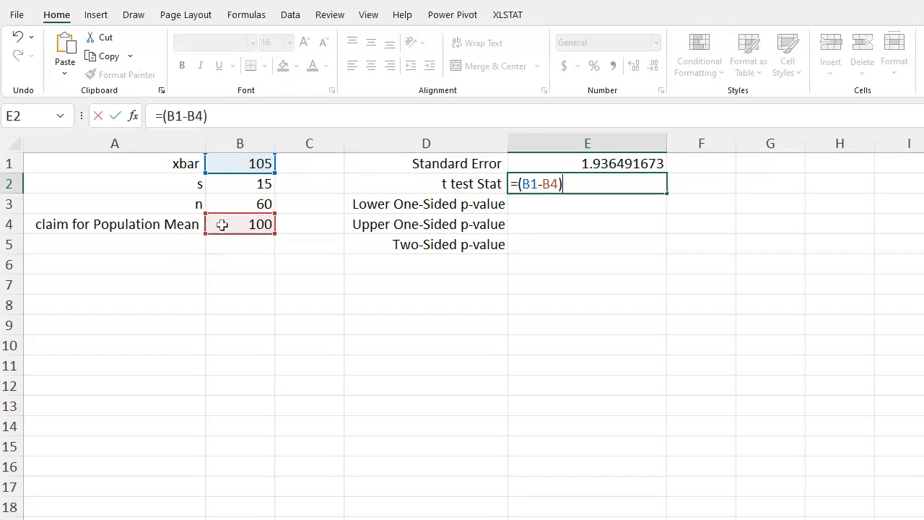
text(/)
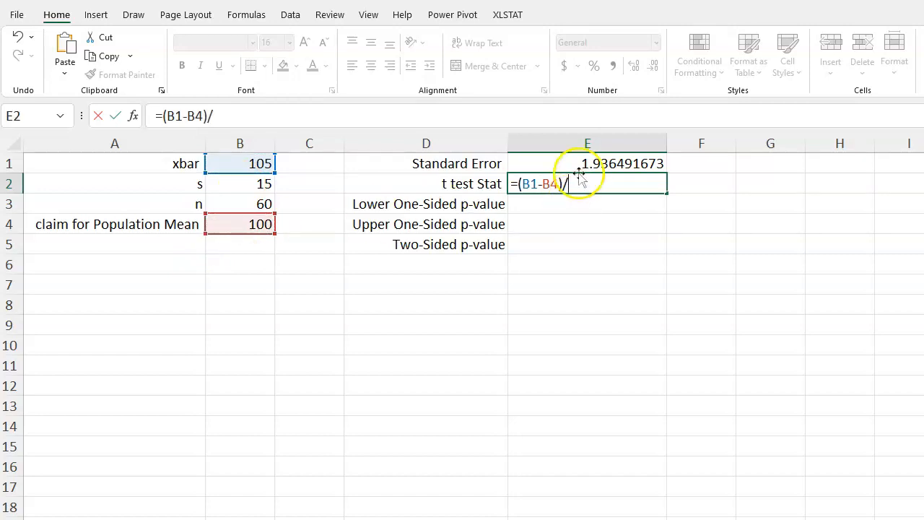
click(587, 163)
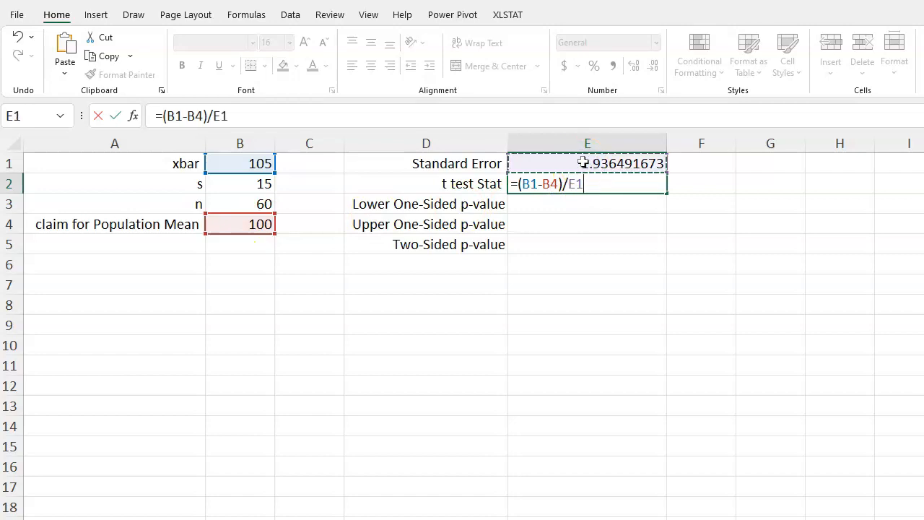
key(enter)
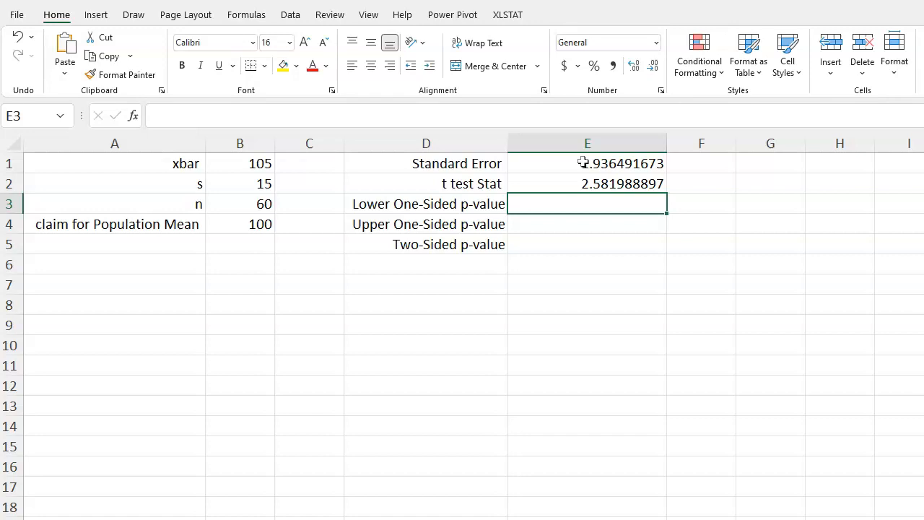
Enter =T.DIST(E2,B3-1,TRUE) in E3 for lower p-value 0.993837006
text(=t.)
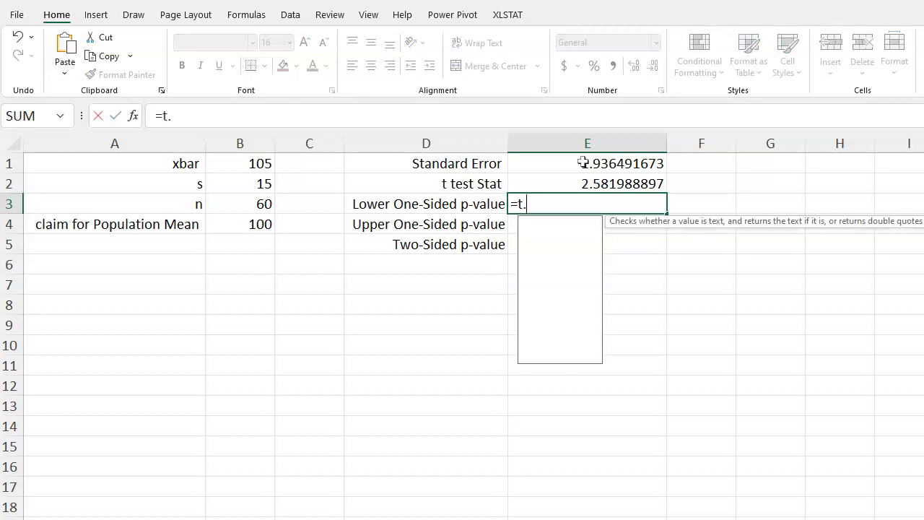
text(di)
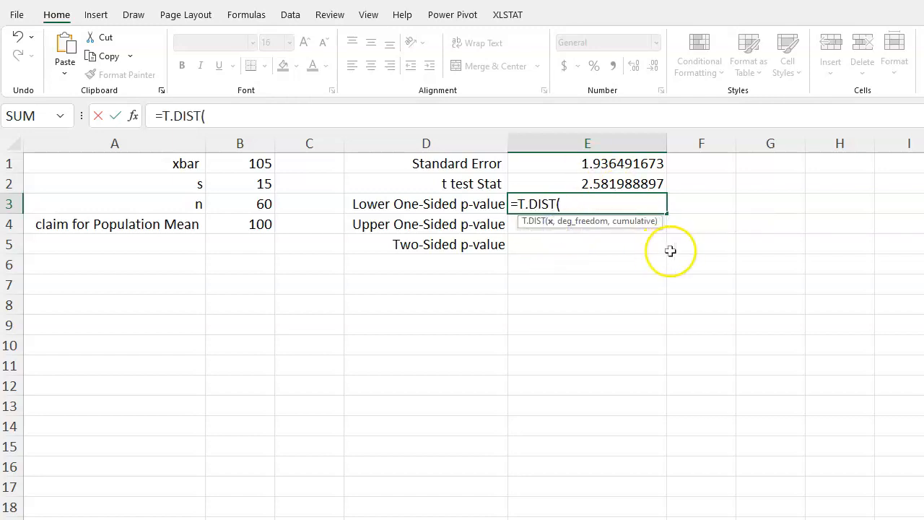
mouse_move(569, 183)
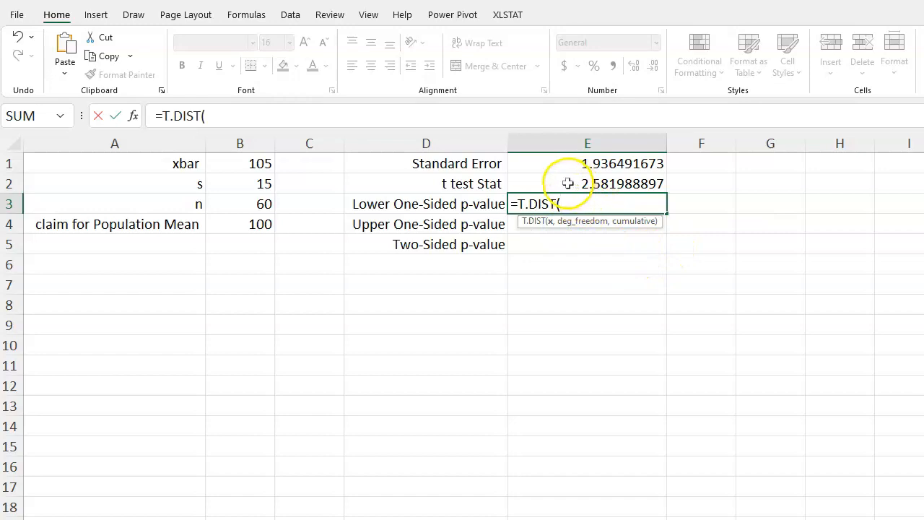
click(587, 183)
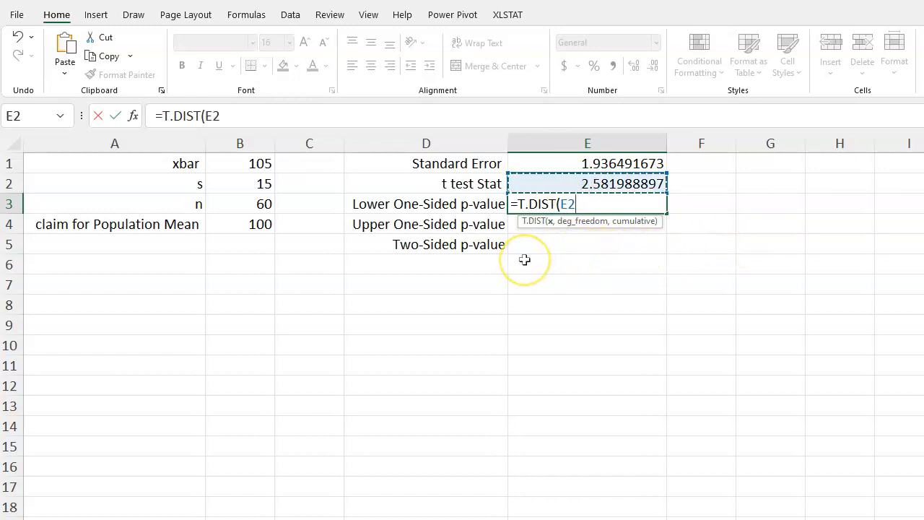
text(,)
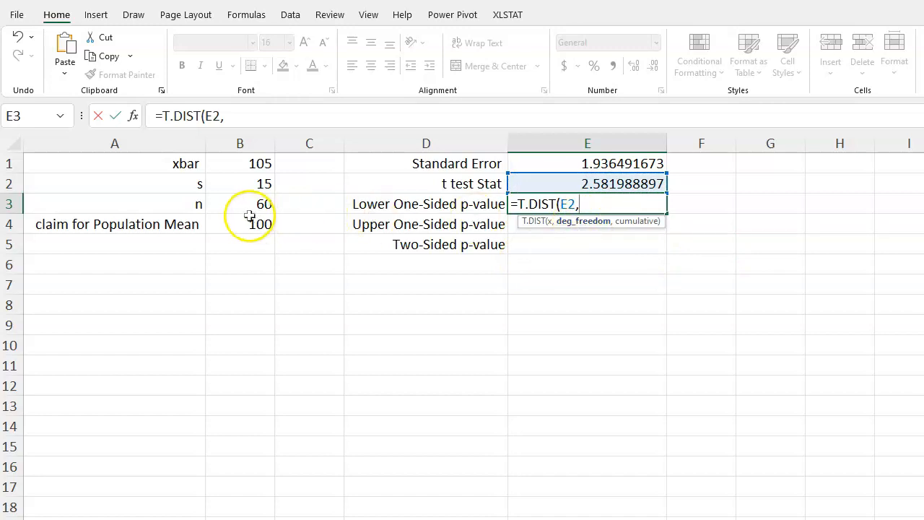
mouse_move(233, 206)
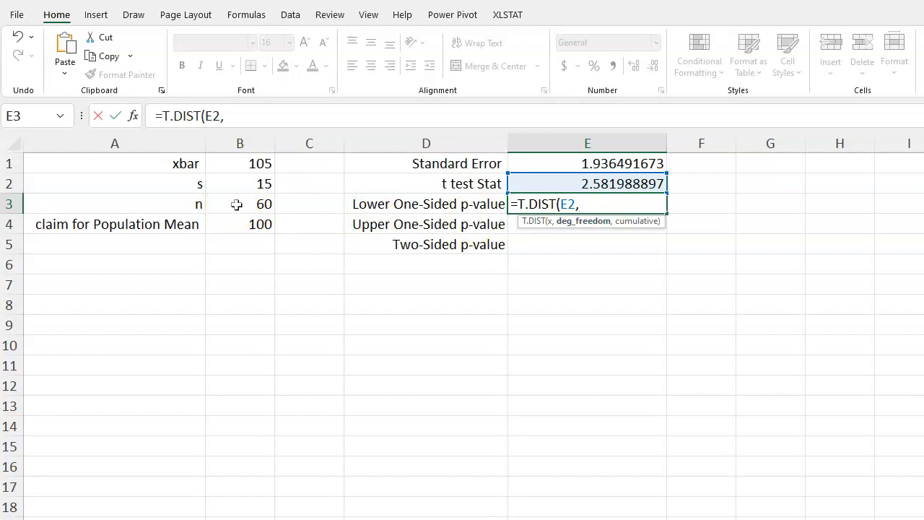
click(239, 204)
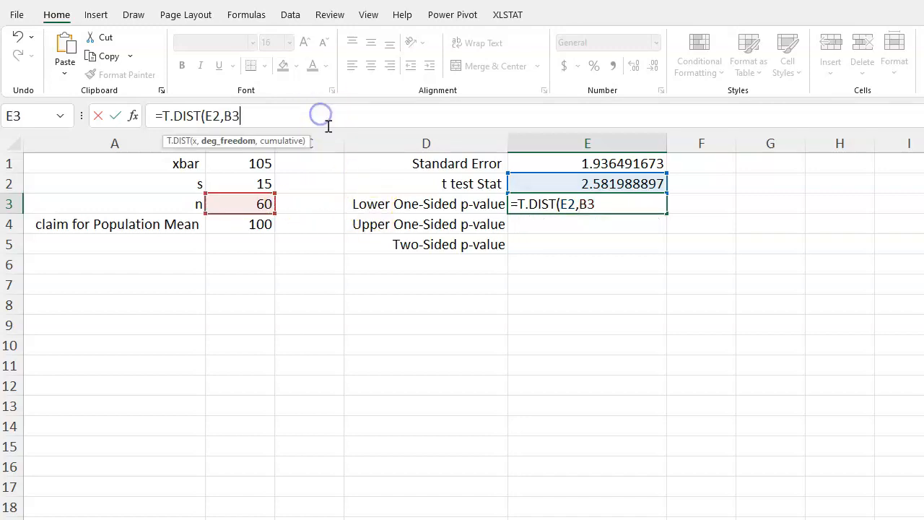
text(-1)
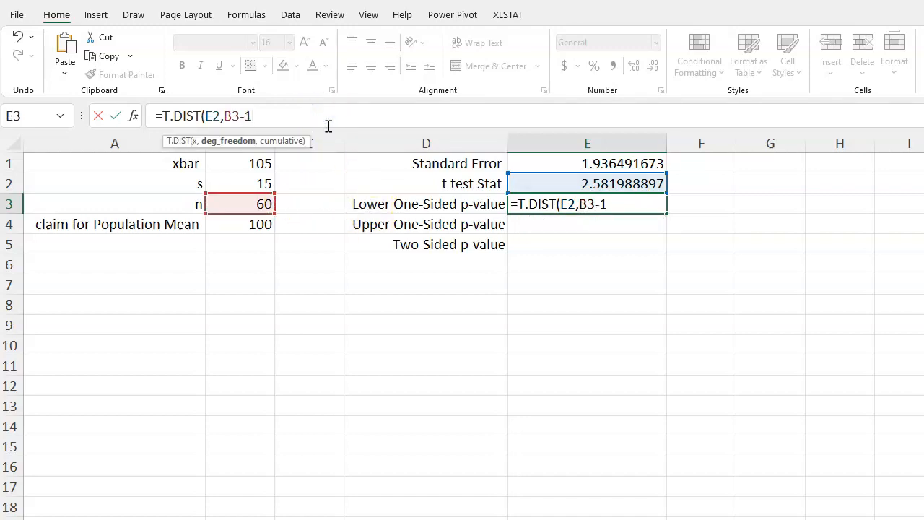
text(,)
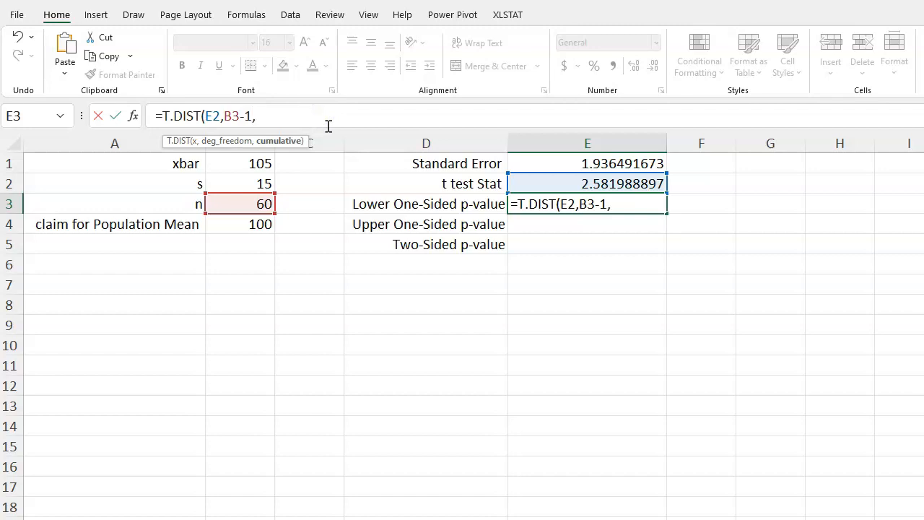
text(TRUE)
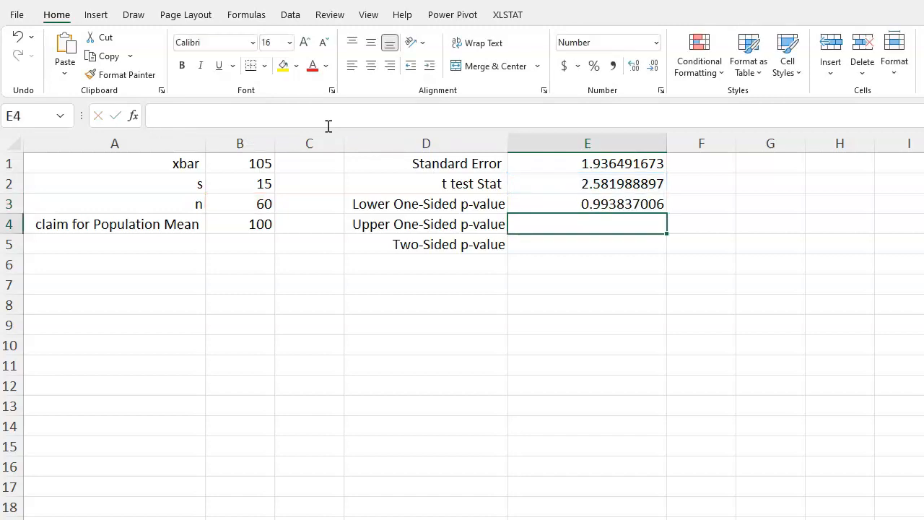
click(587, 204)
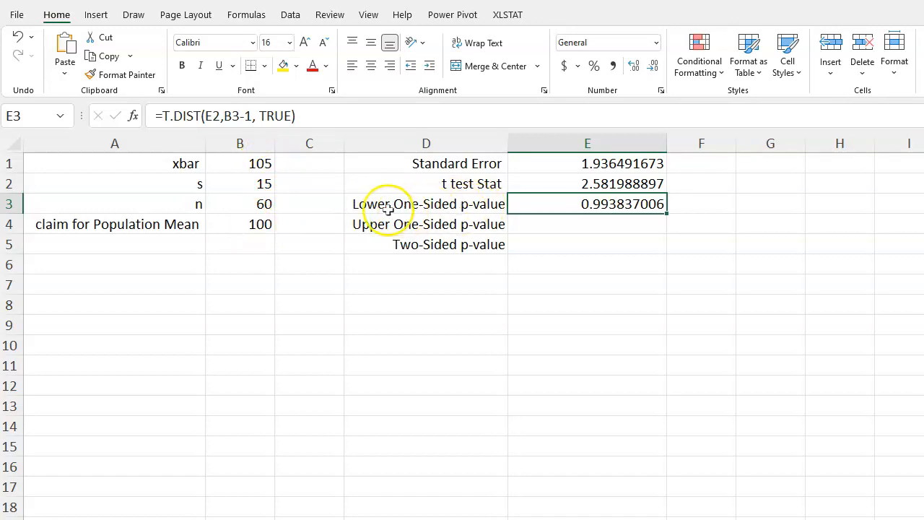
mouse_move(263, 231)
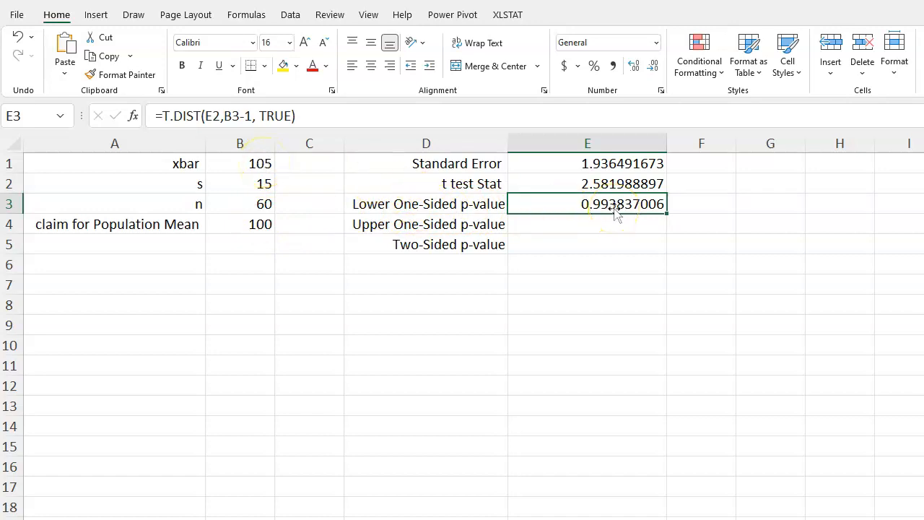
click(587, 224)
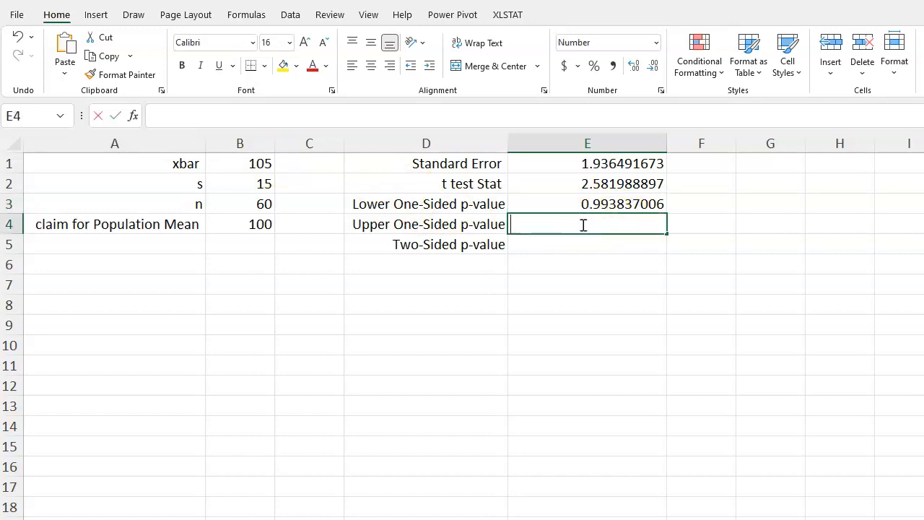
Enter =T.DIST.RT(E2,B3-1) in E4 for upper p-value 0.00616299380
text(=t)
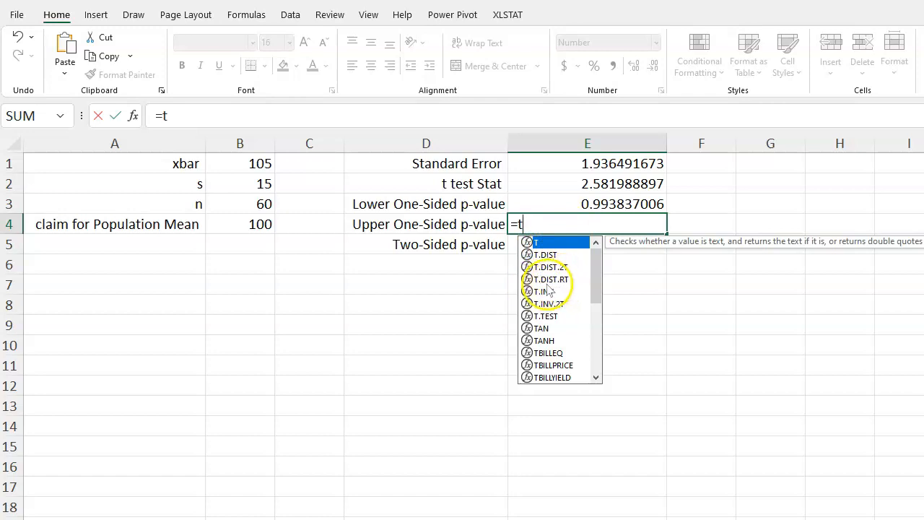
double_click(547, 280)
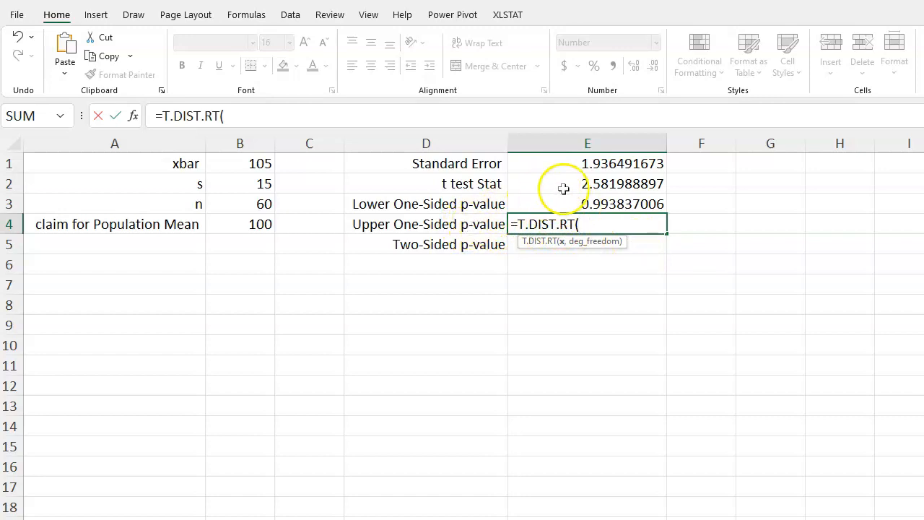
click(587, 183)
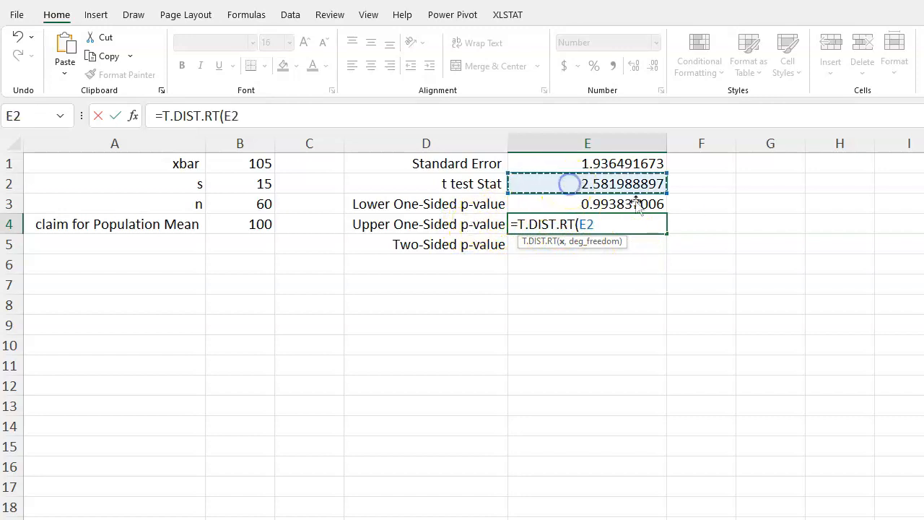
text(,)
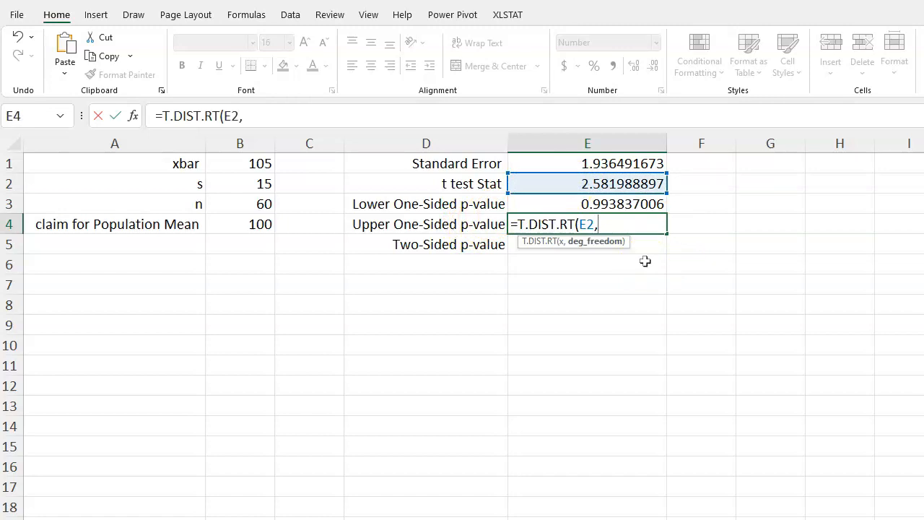
click(240, 204)
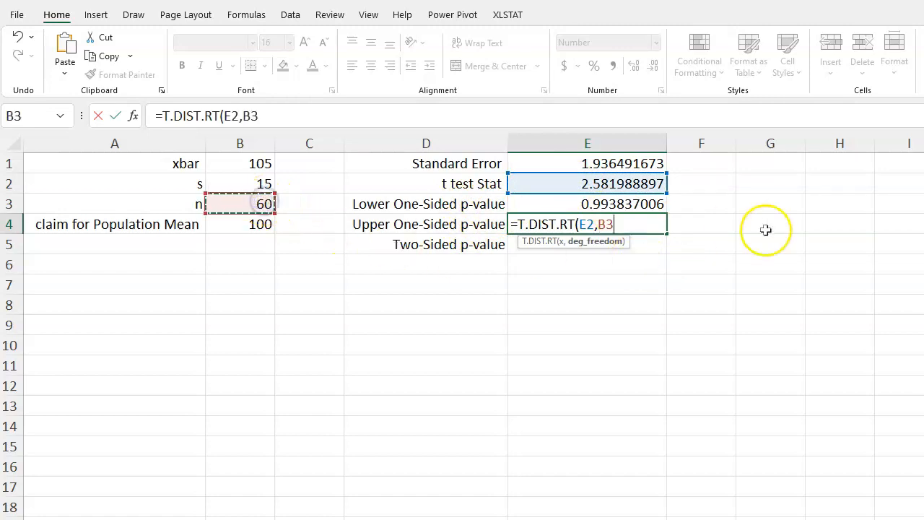
text(-)
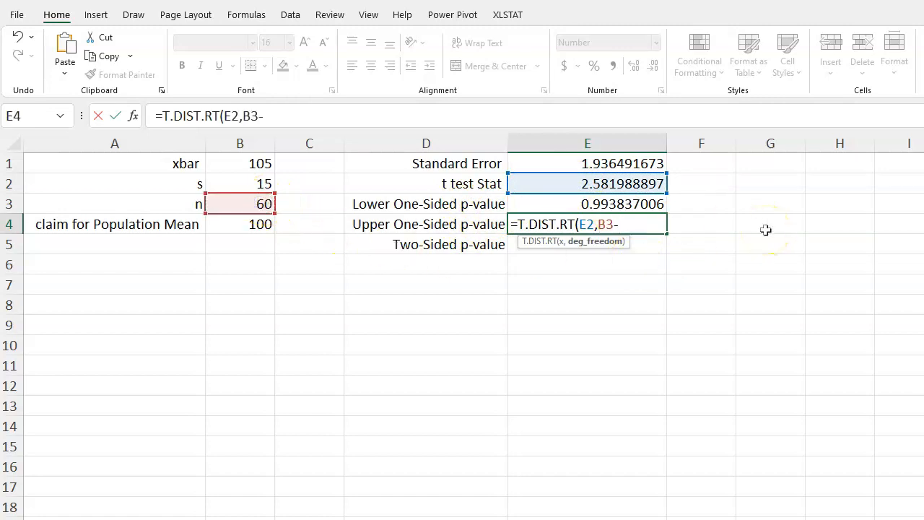
text(1)
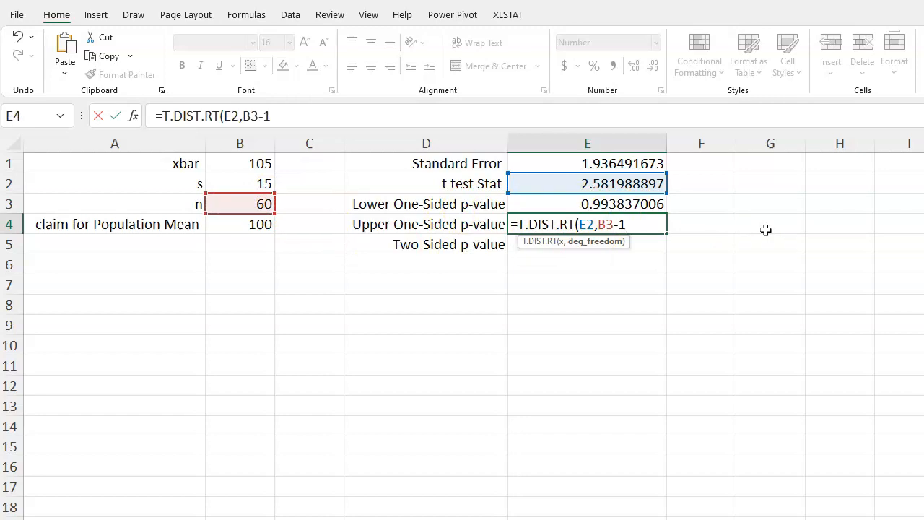
key(enter)
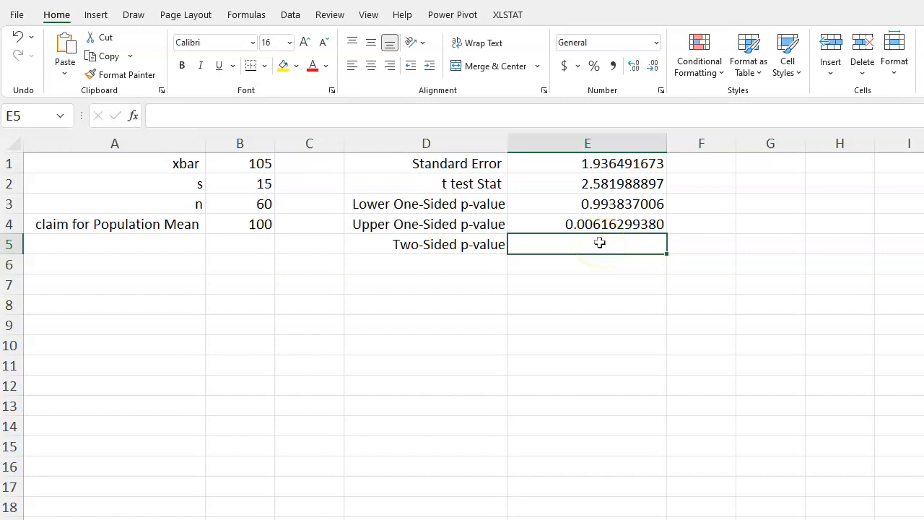
Enter =T.DIST.2T(E2,B3-1) in E5 for two-sided p-value 0.012325988
text(=t)
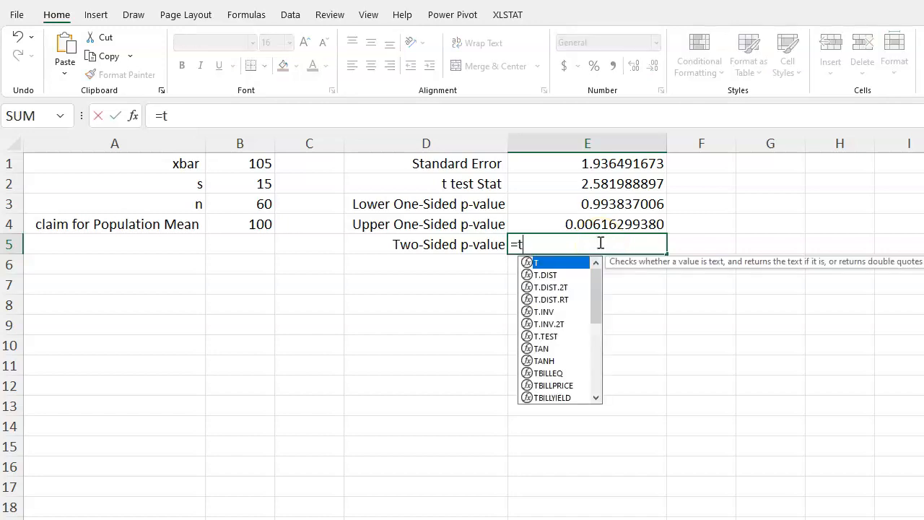
mouse_move(552, 300)
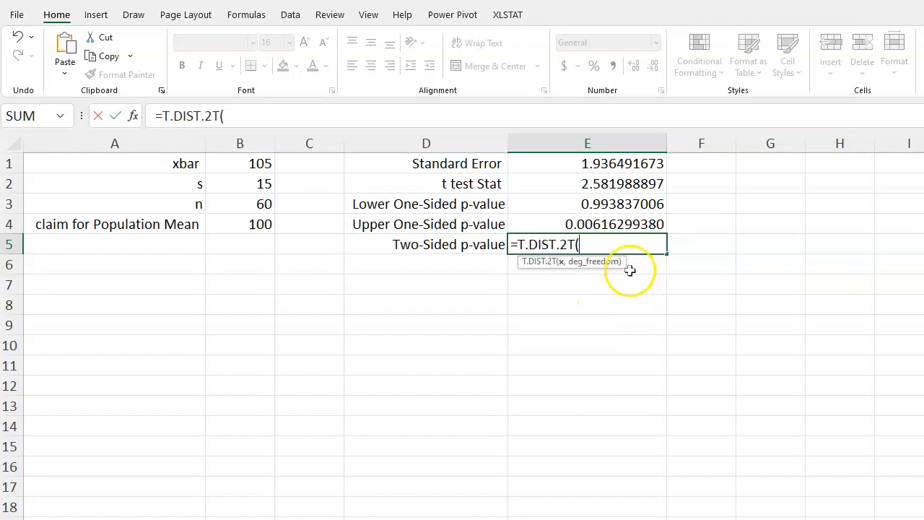
click(587, 183)
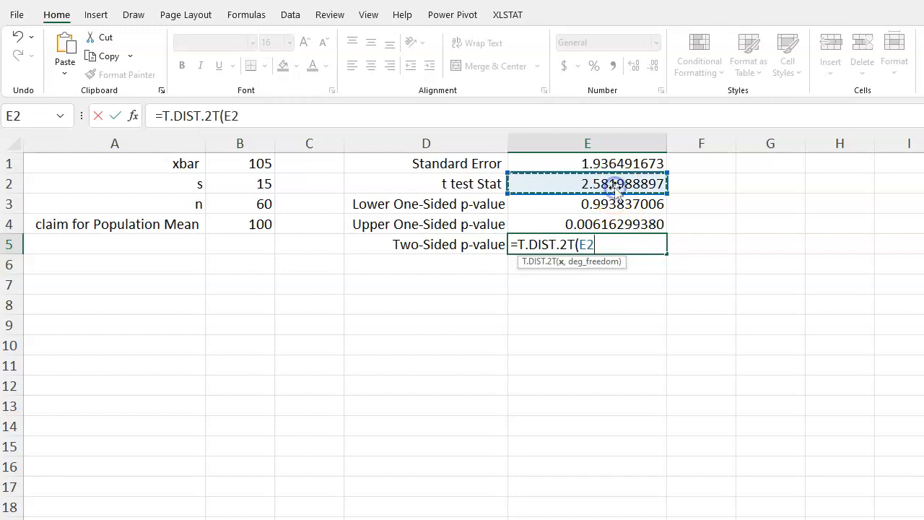
mouse_move(702, 396)
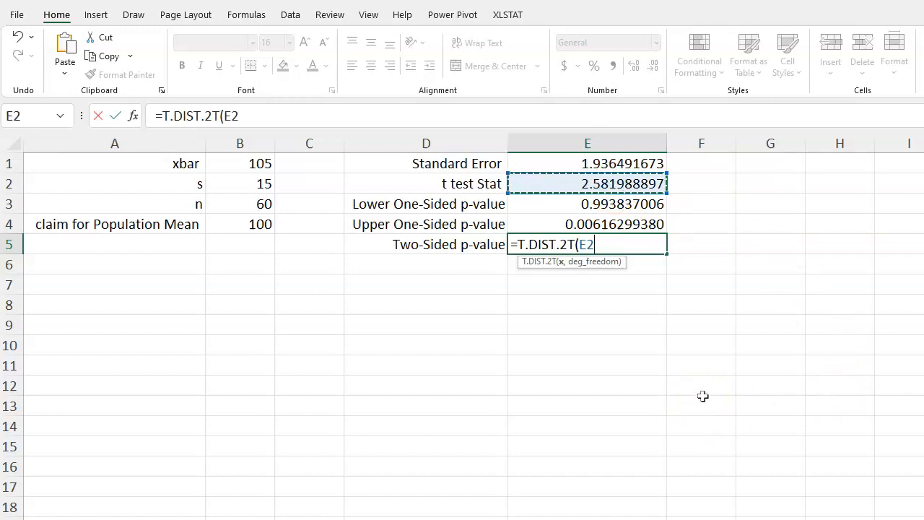
text(,)
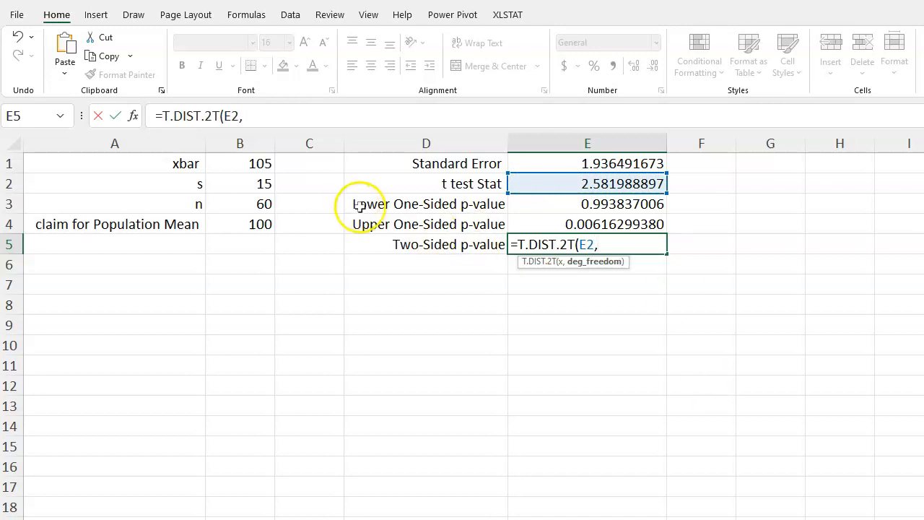
click(240, 204)
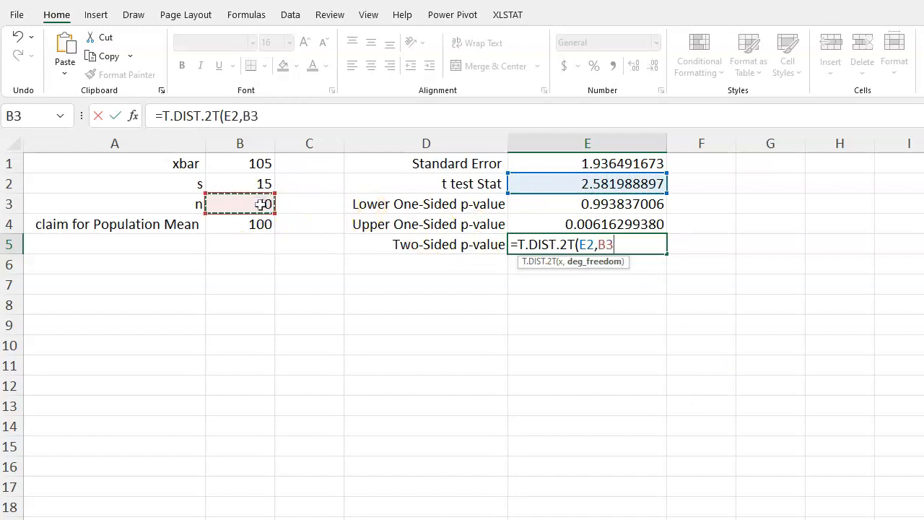
text(-1))
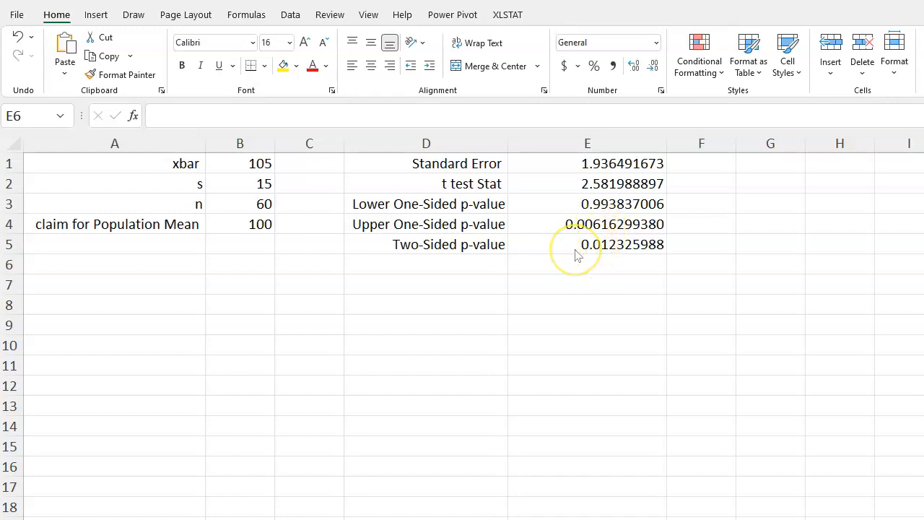
mouse_move(708, 233)
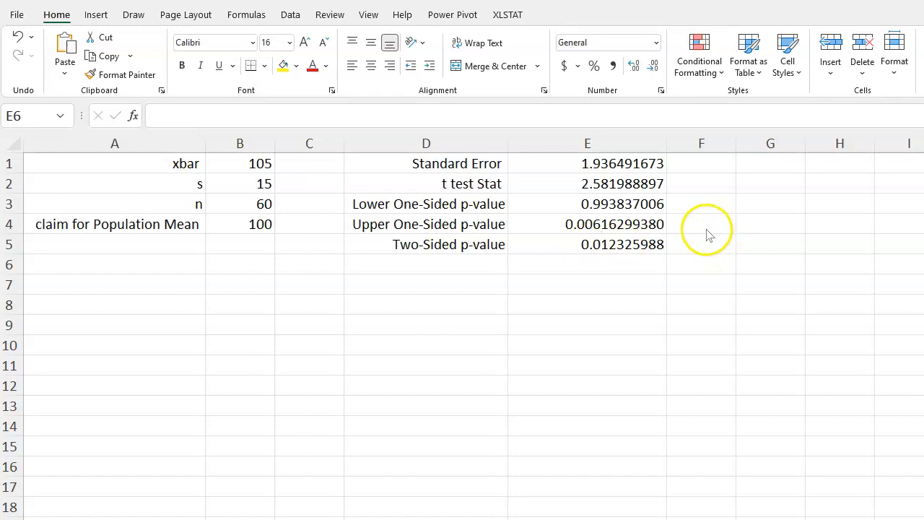
click(701, 224)
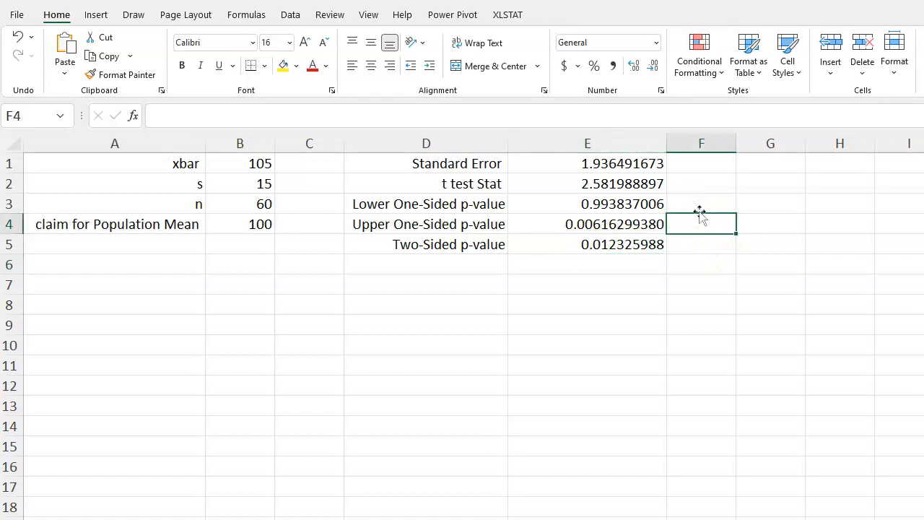
Enter =1-T.DIST(E2,B3-1,TRUE) in F4, matching the 0.006163 upper p-value
text(=t.)
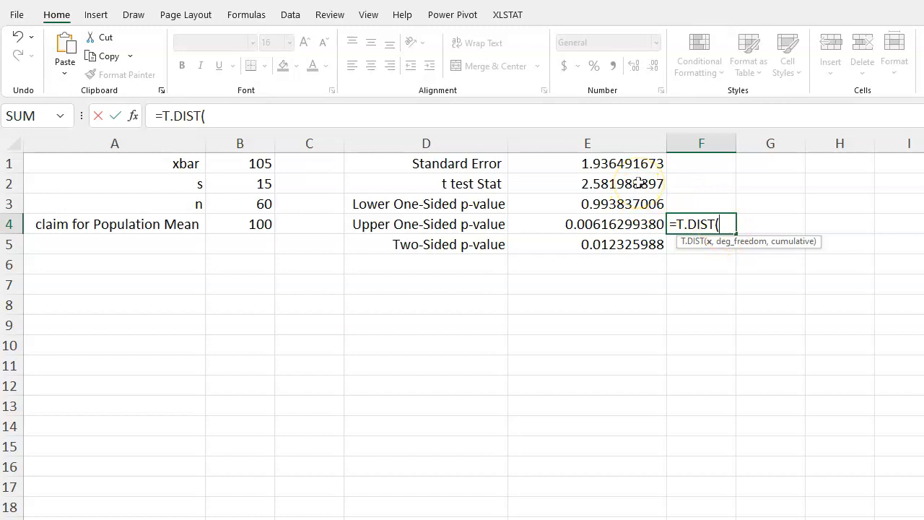
click(587, 183)
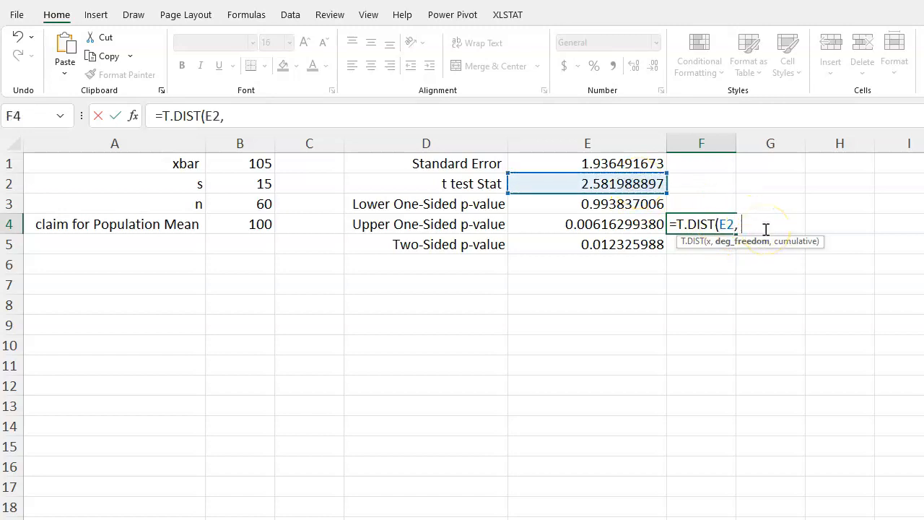
click(240, 204)
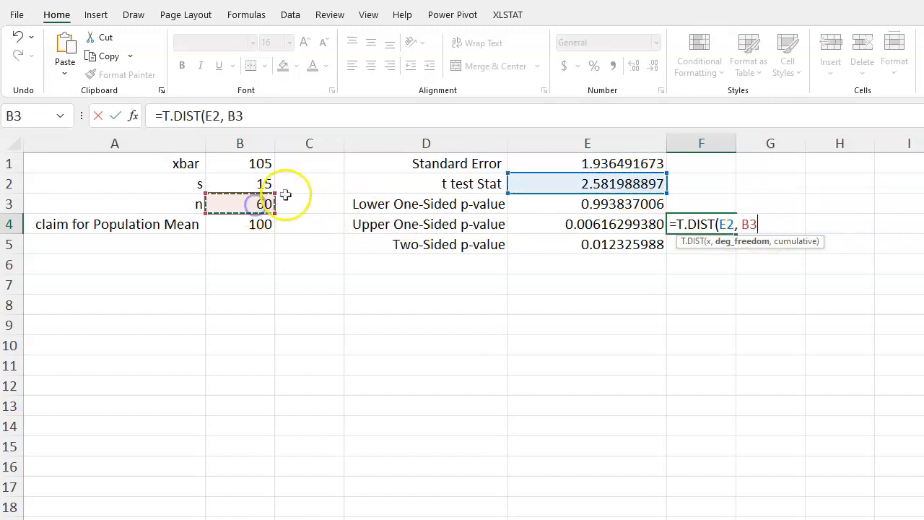
text(-1)
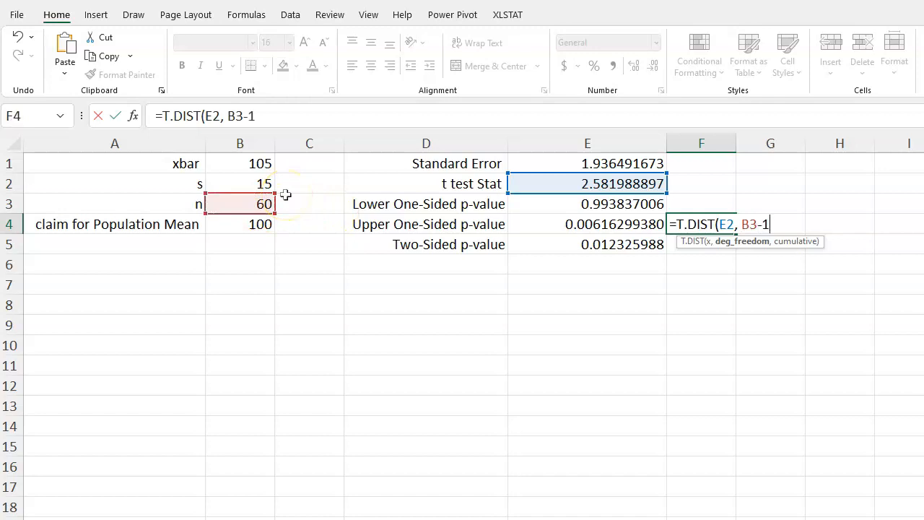
text(, TRUE))
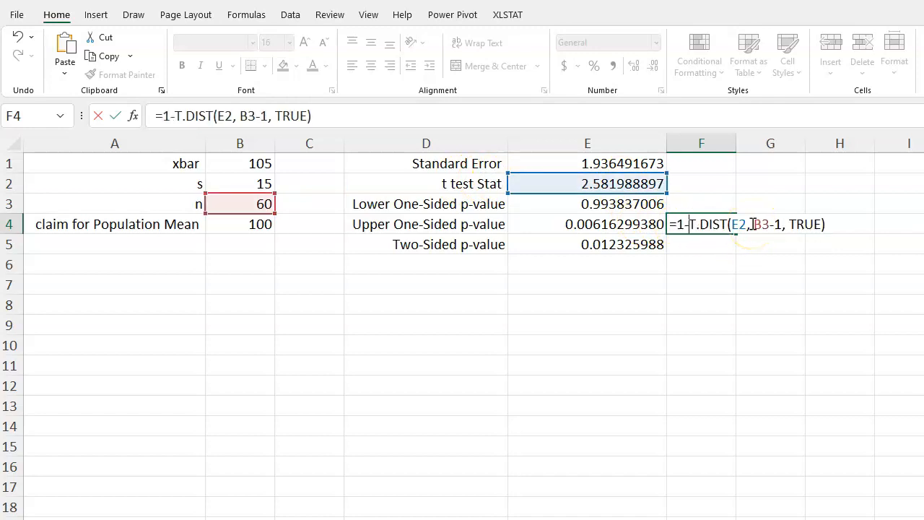
key(enter)
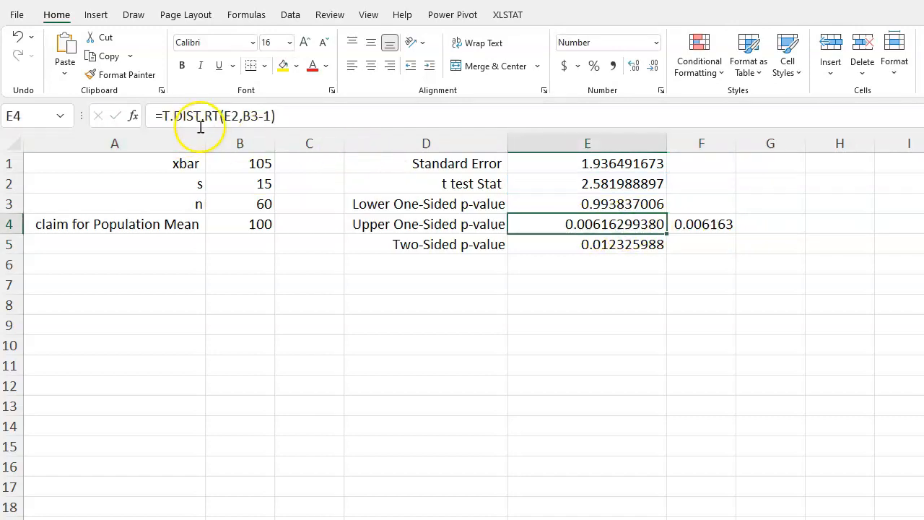
click(701, 224)
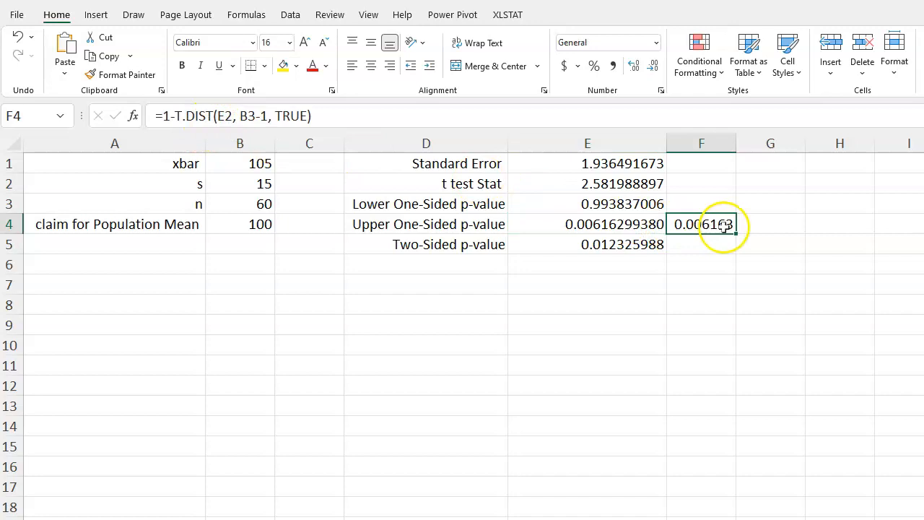
mouse_move(699, 246)
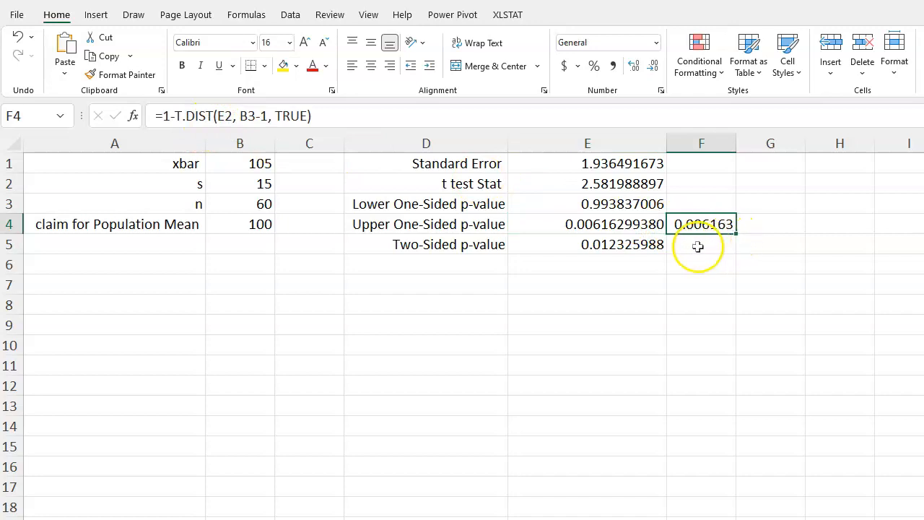
Enter =T.DIST(-1*E2,B3-1,TRUE)*2 in F5, matching the 0.012326 two-sided p-value
click(701, 244)
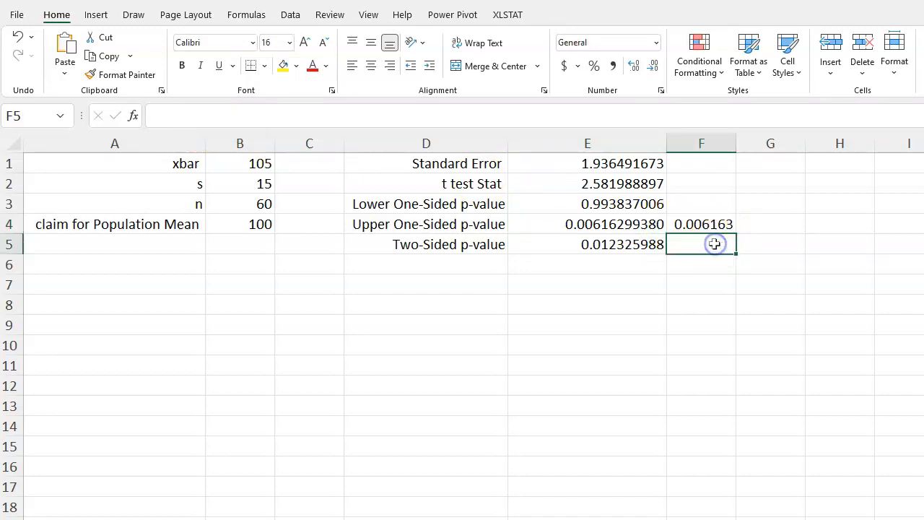
text(=)
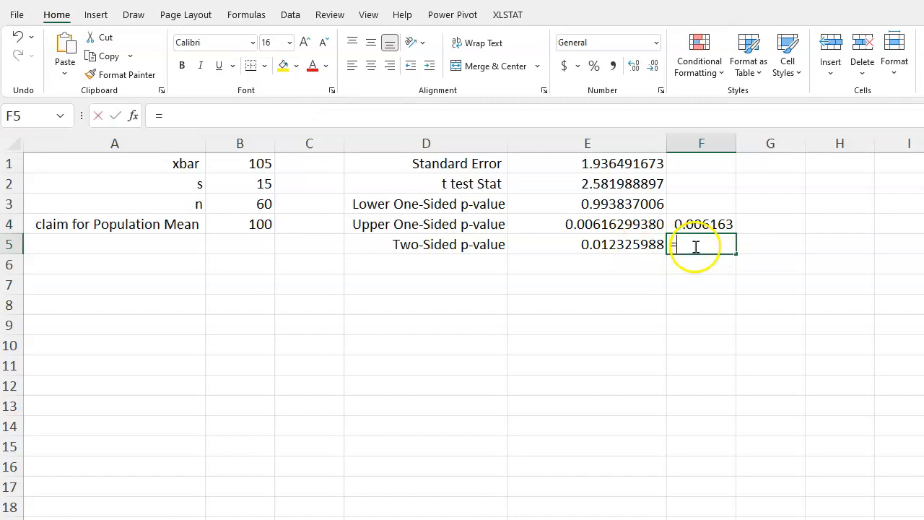
text(=t.dist()
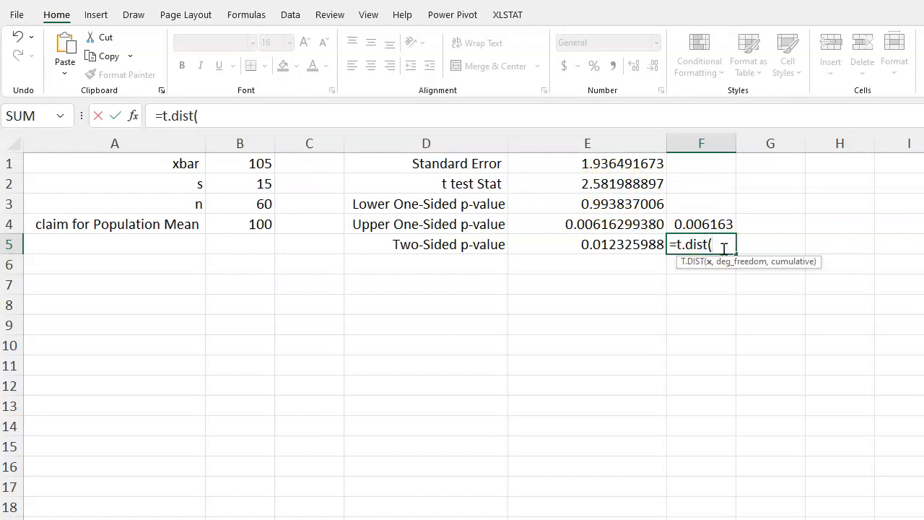
text(-)
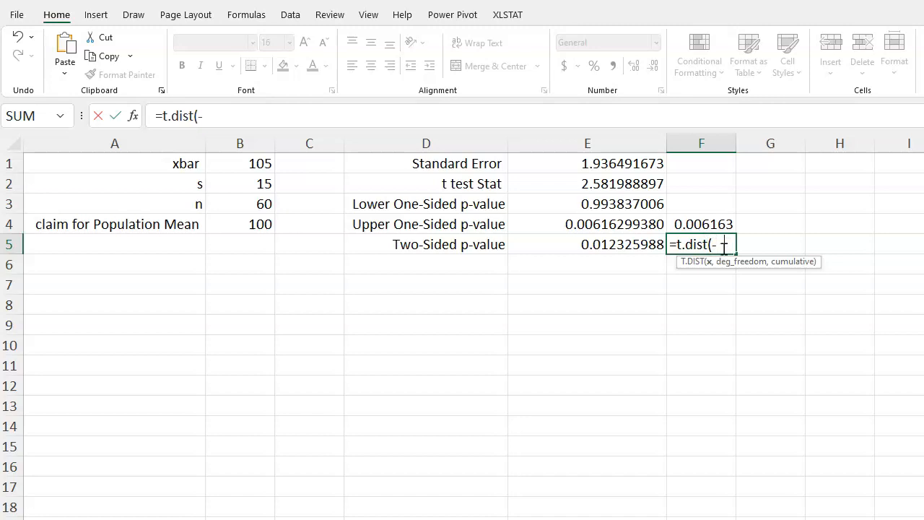
text(1)
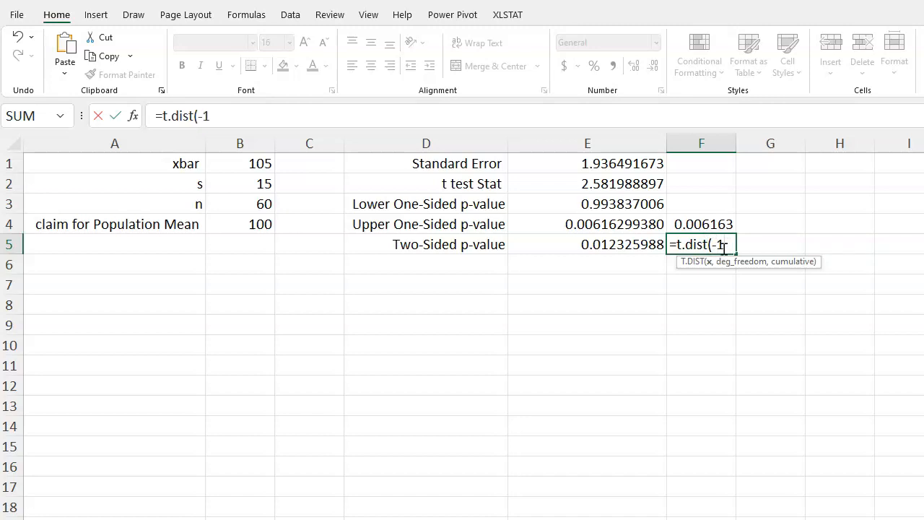
text(*)
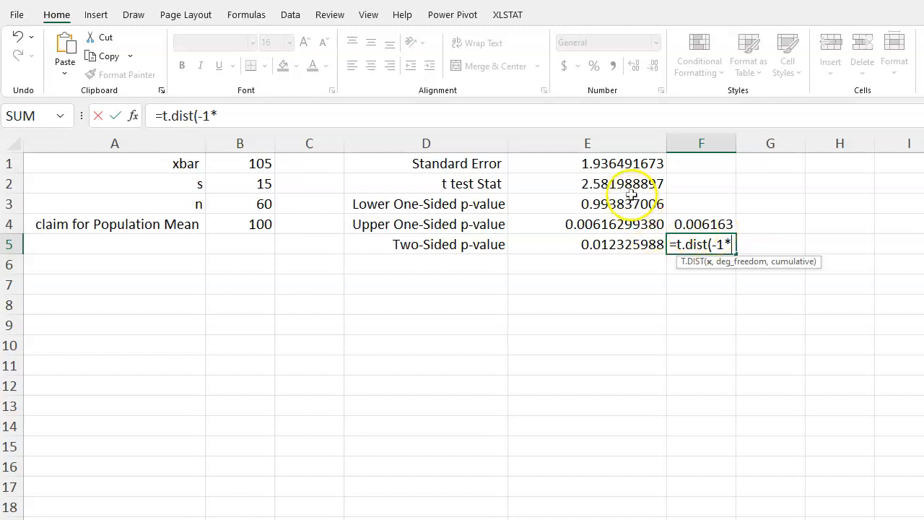
click(587, 183)
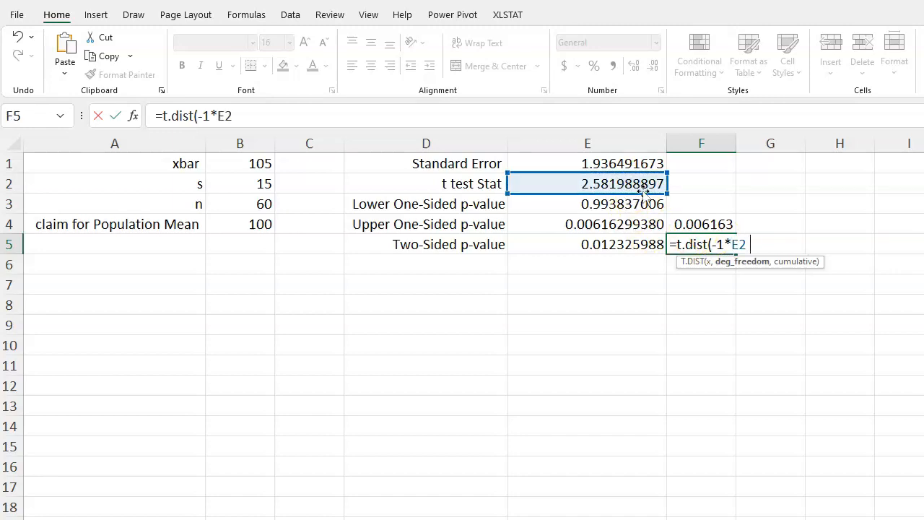
text(,)
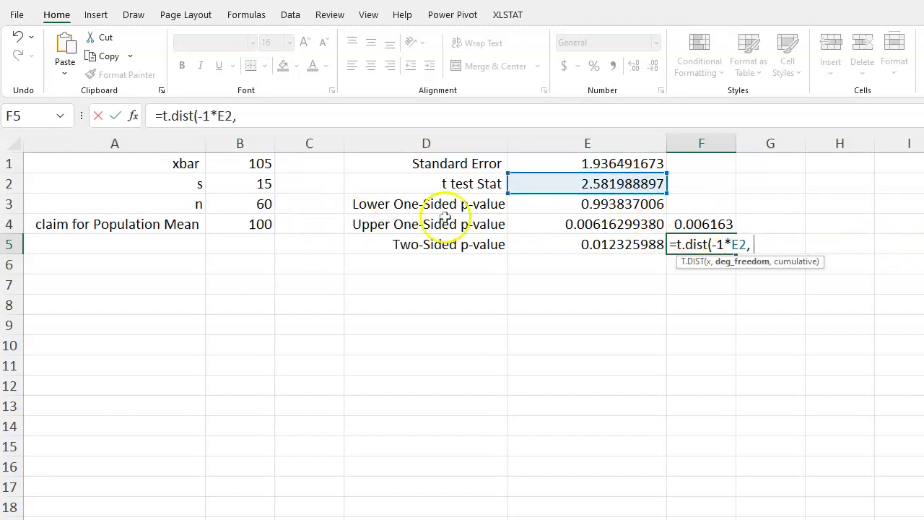
click(240, 204)
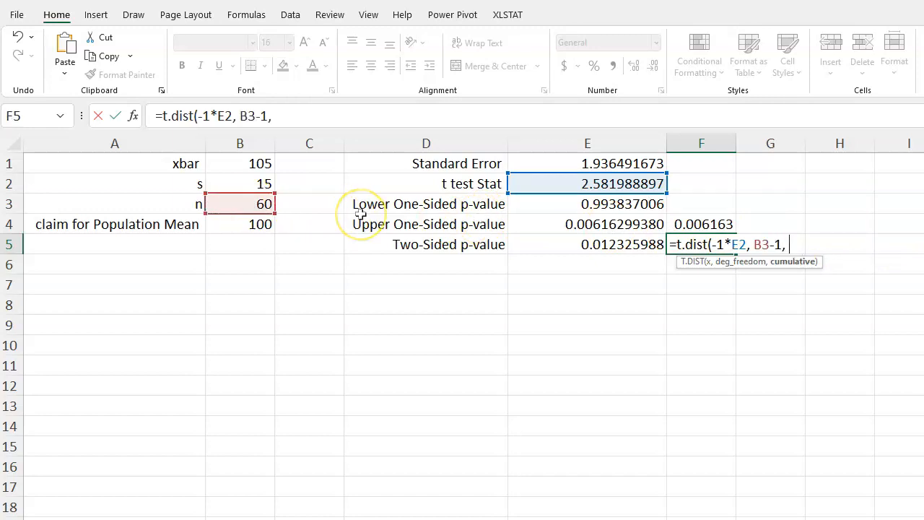
text(TRUE))
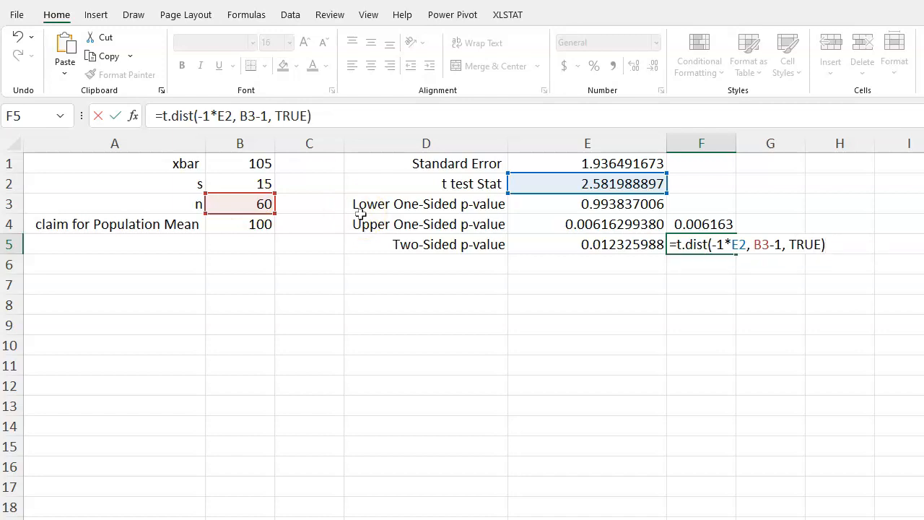
mouse_move(409, 230)
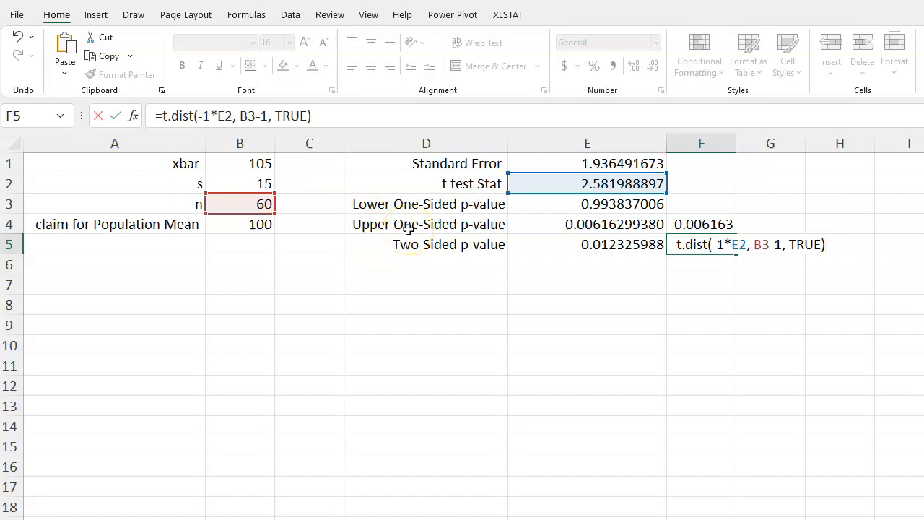
text(*2)
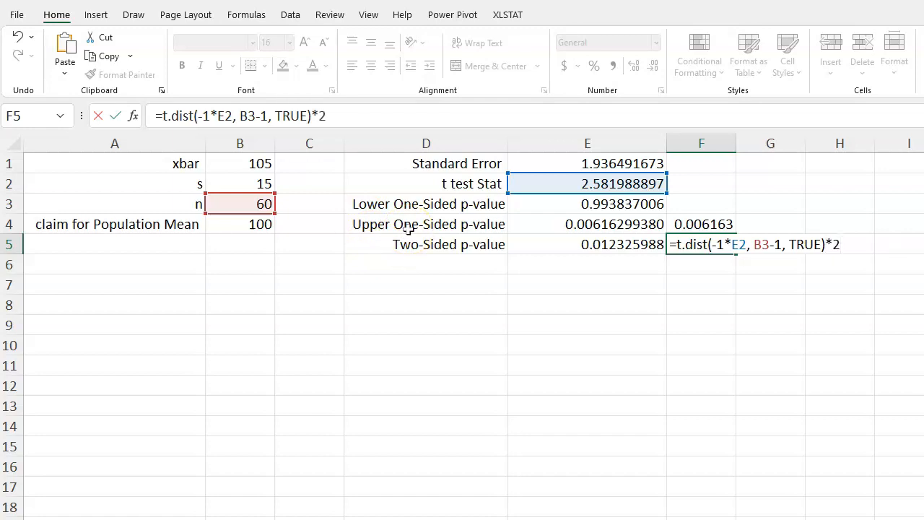
key(Enter)
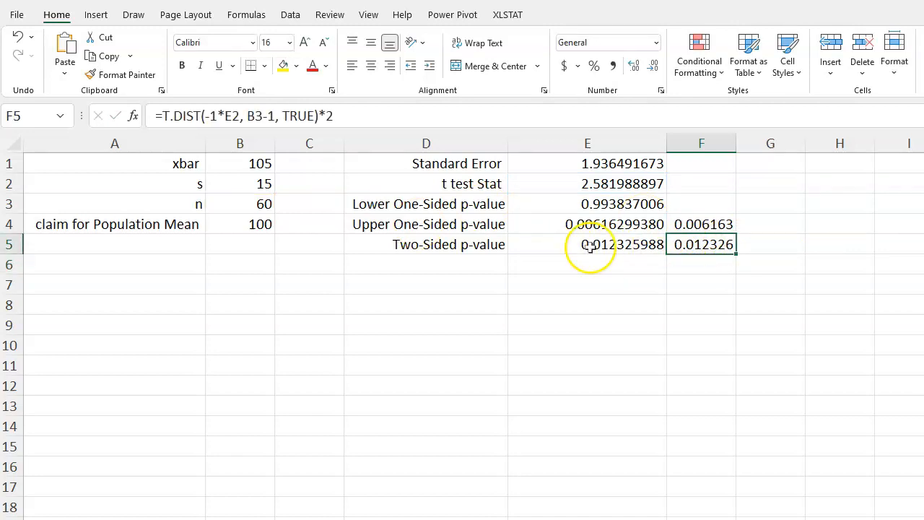
mouse_move(204, 116)
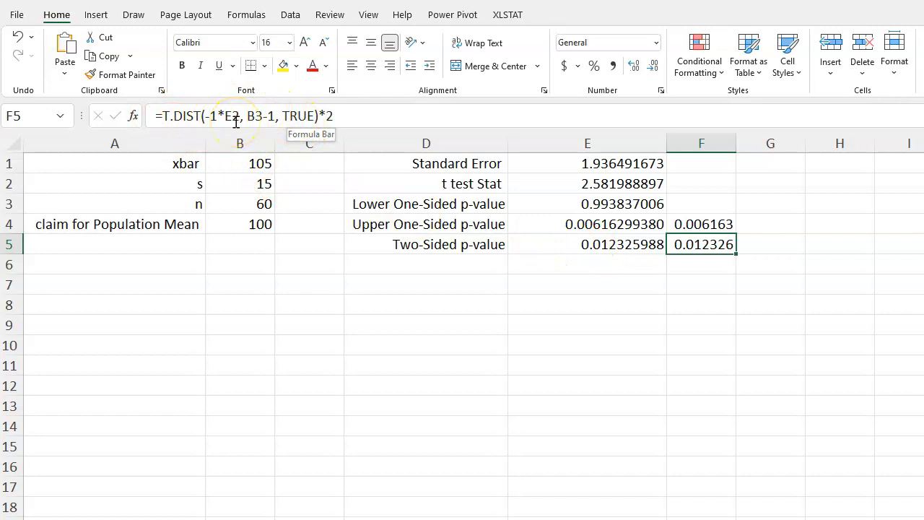
mouse_move(361, 110)
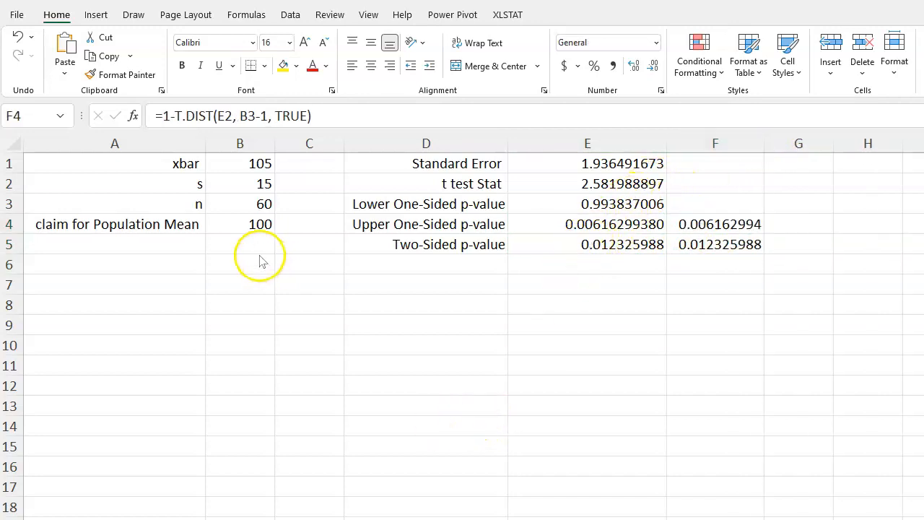
Set xbar to 103 and s to 10, giving standard error 1.290994449 and two-sided p 0.023601058
click(240, 163)
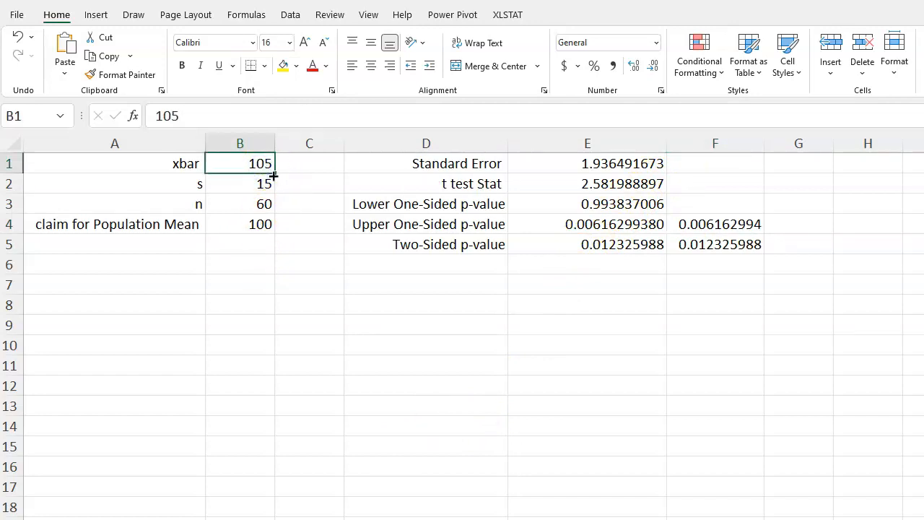
text(103)
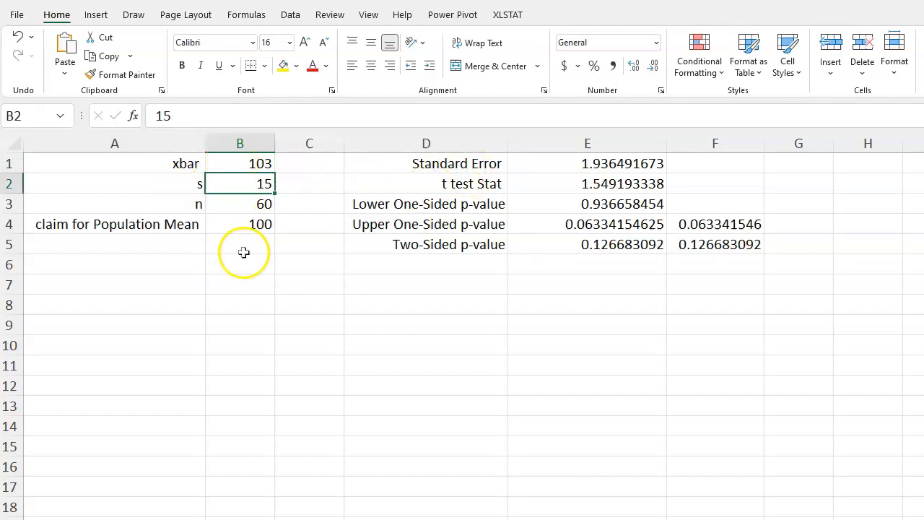
mouse_move(576, 170)
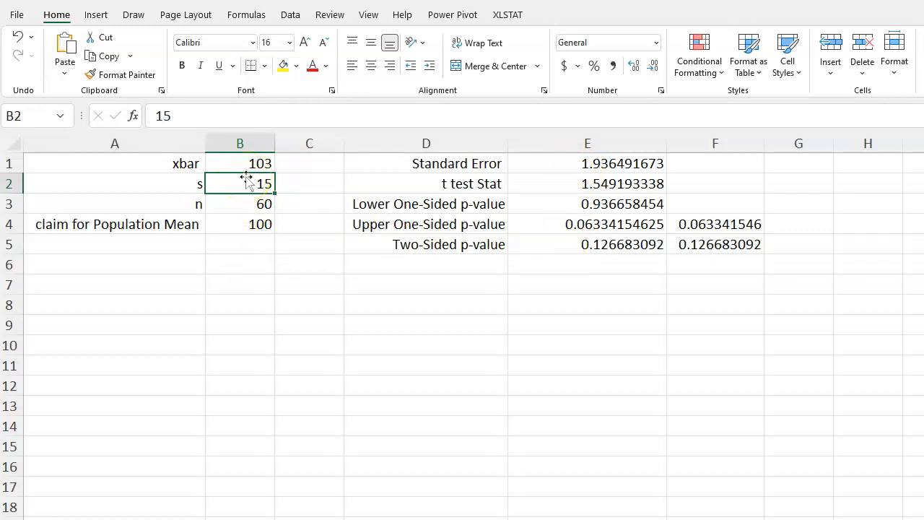
text(10)
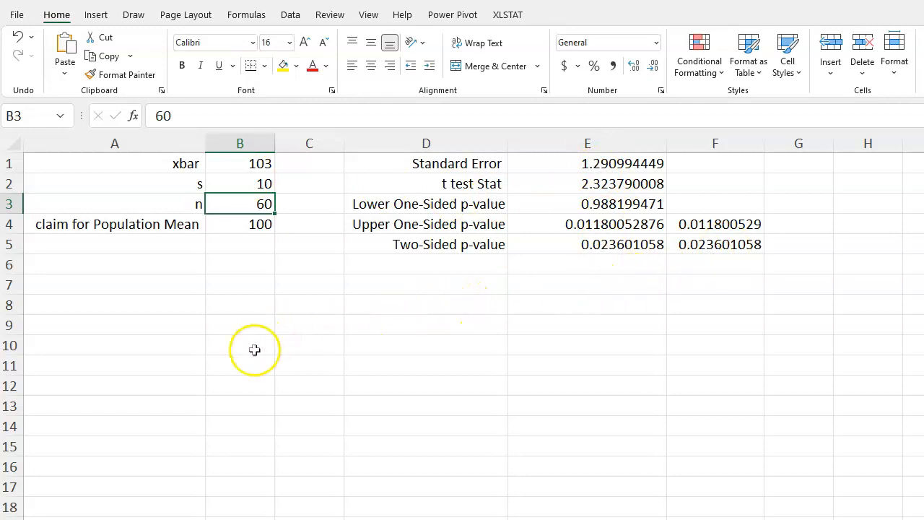
mouse_move(193, 312)
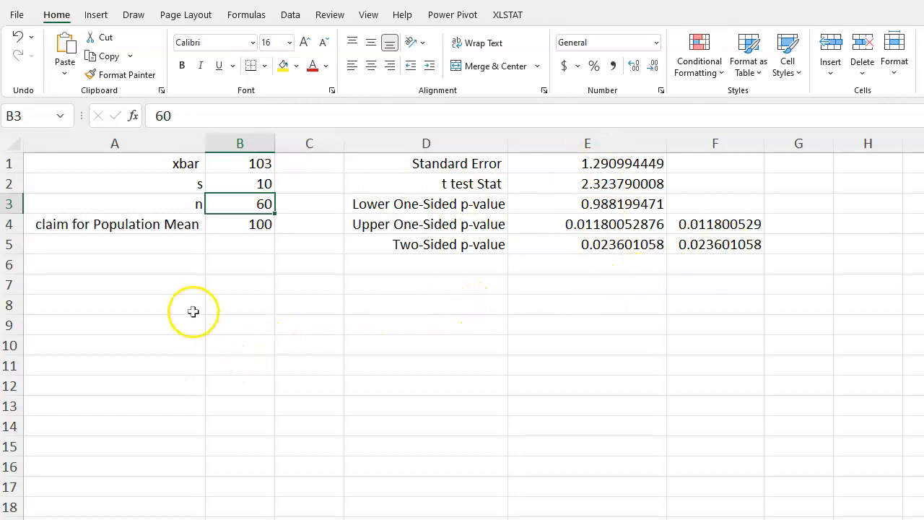
mouse_move(178, 337)
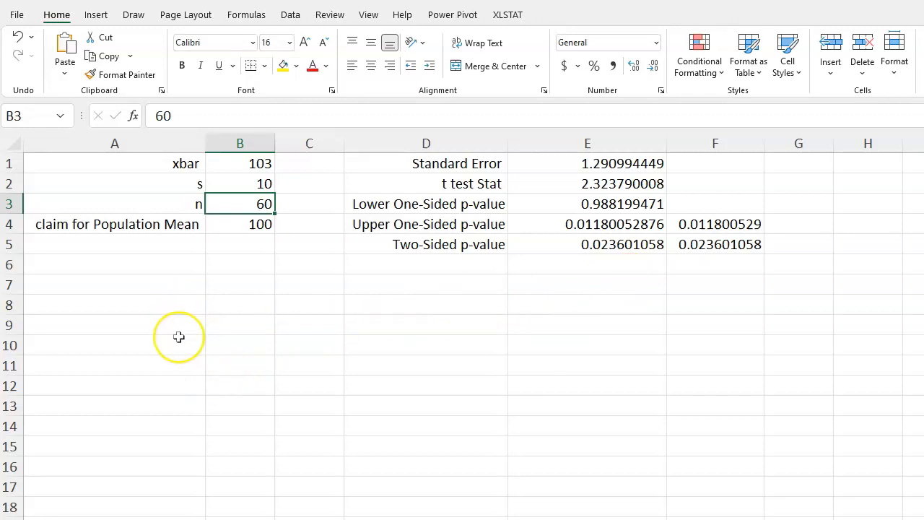